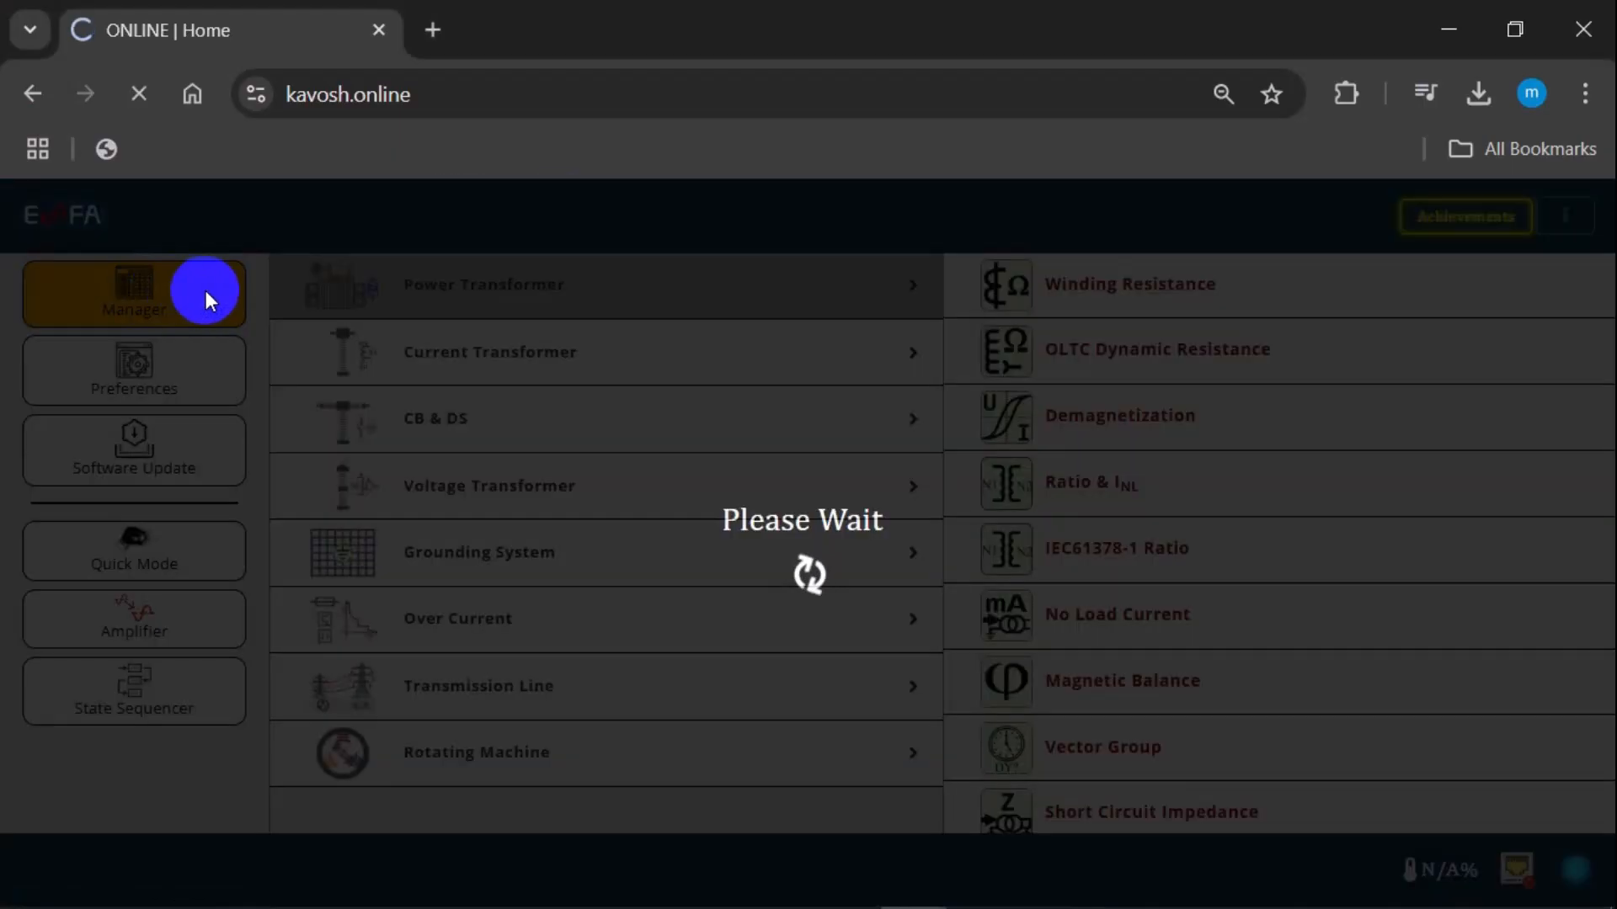
Open the device Manager and pick Current Transformer as the device type
click(134, 294)
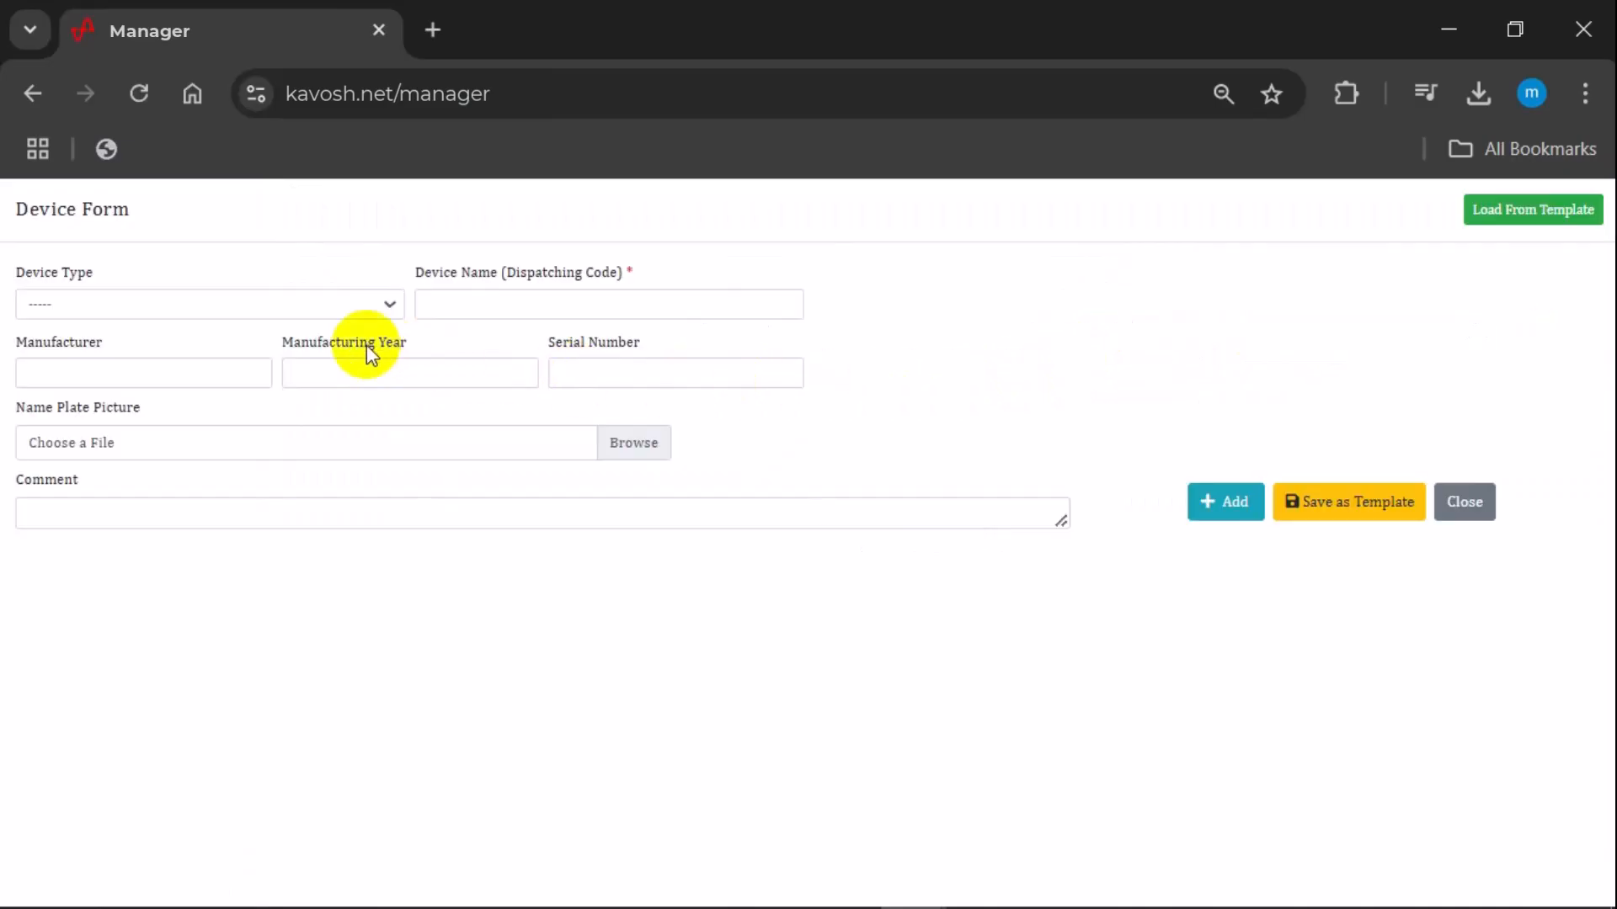
click(208, 304)
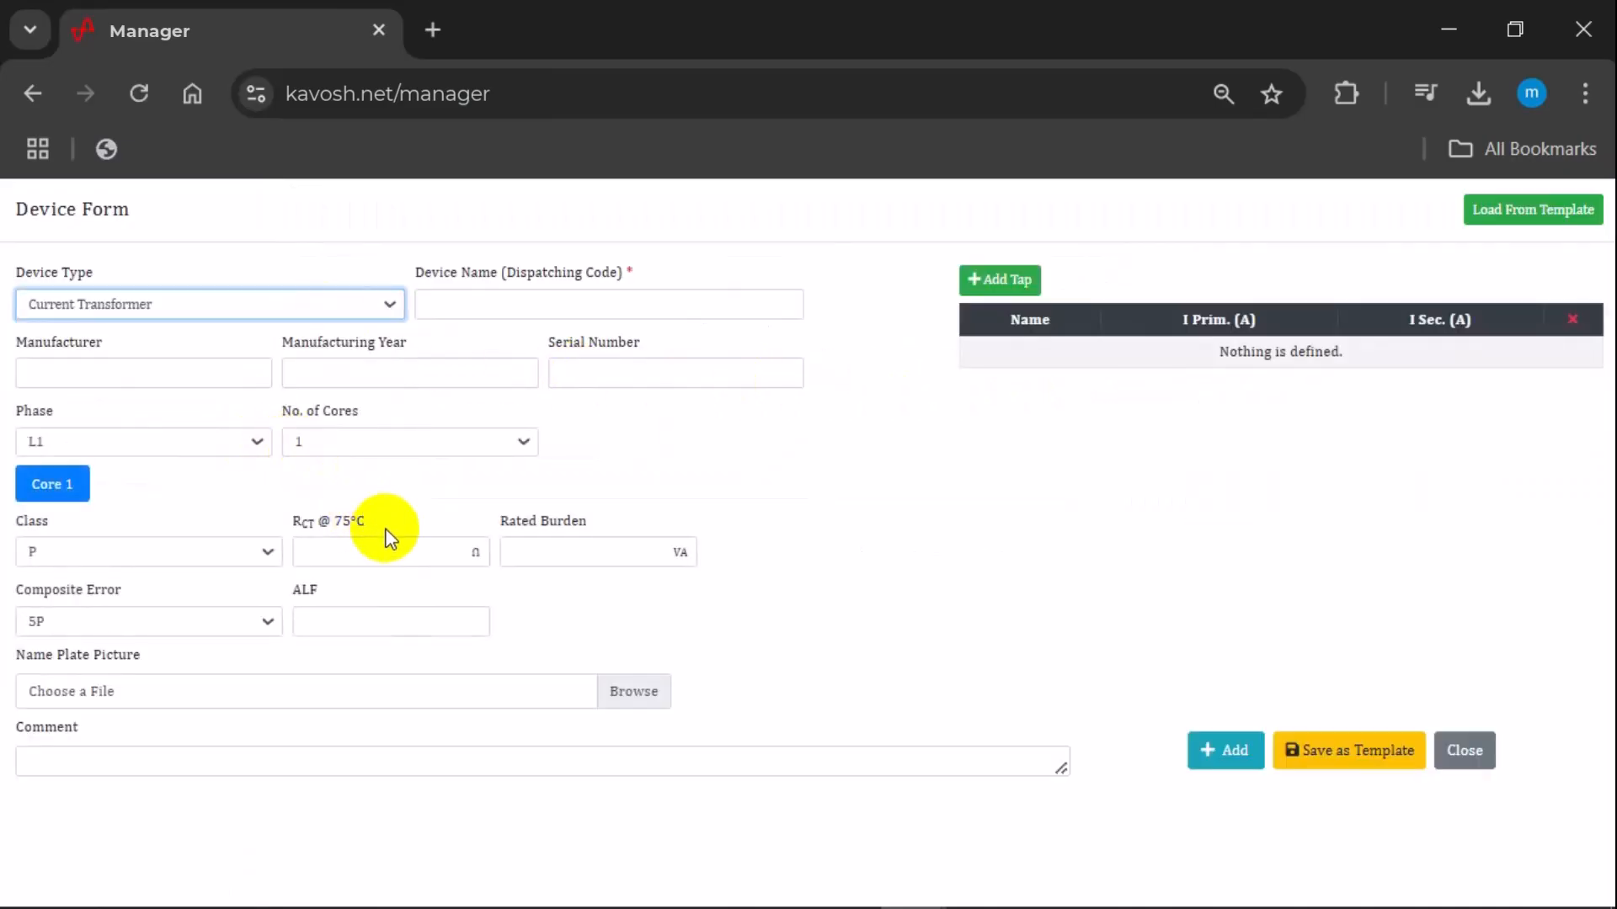
mouse_move(377, 538)
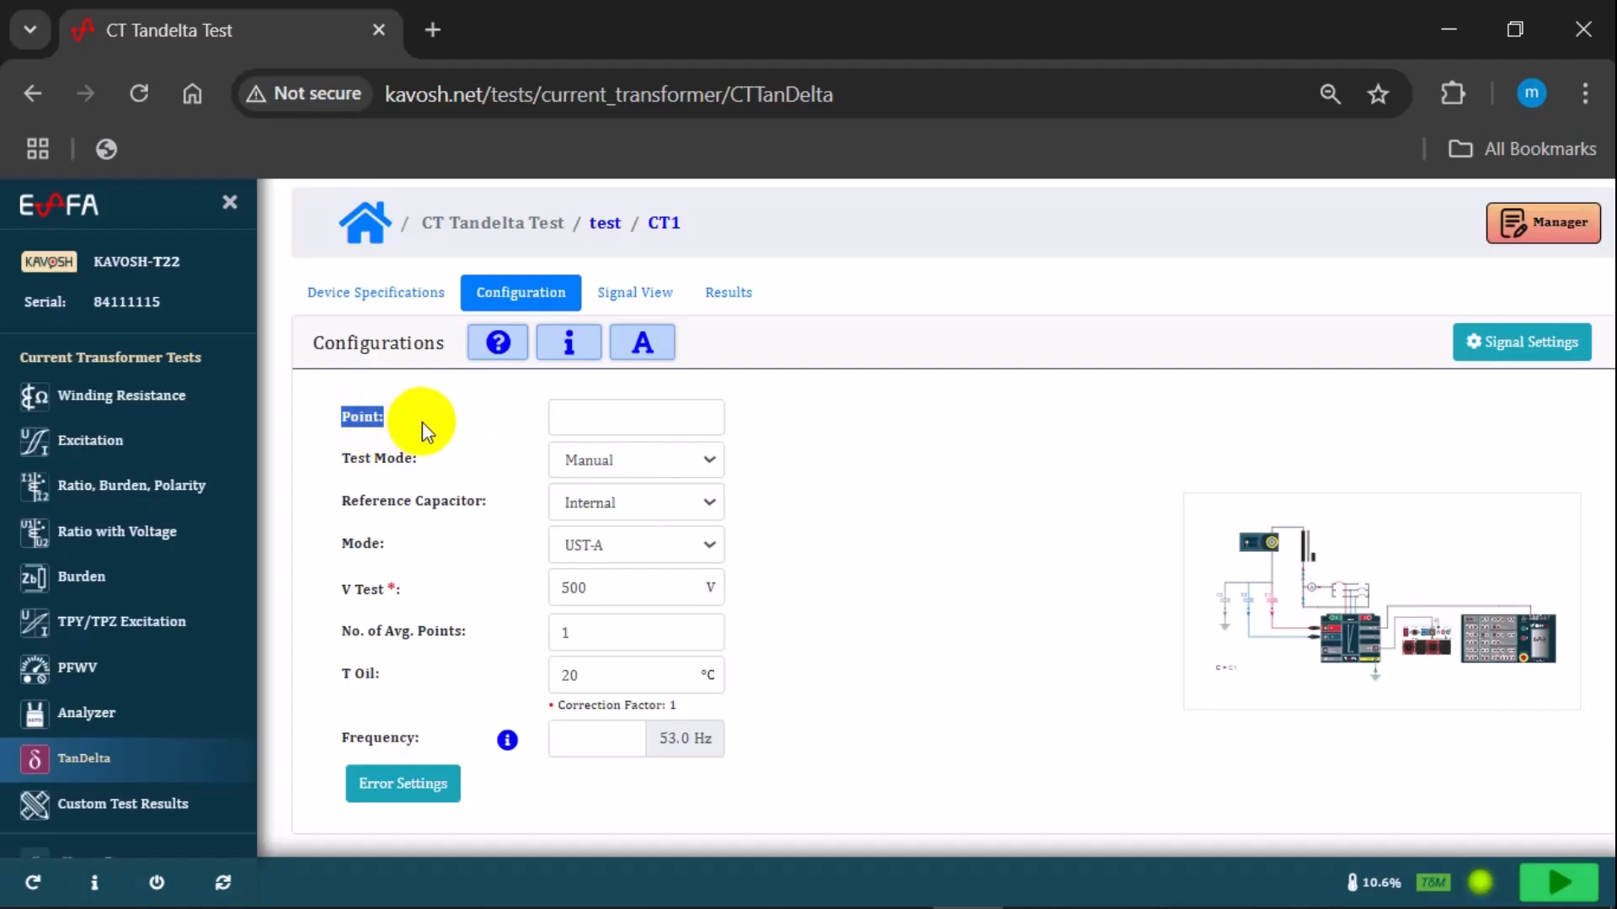
Show CT1's Tandelta configuration with Manual test mode and Internal reference capacitor kept
click(636, 416)
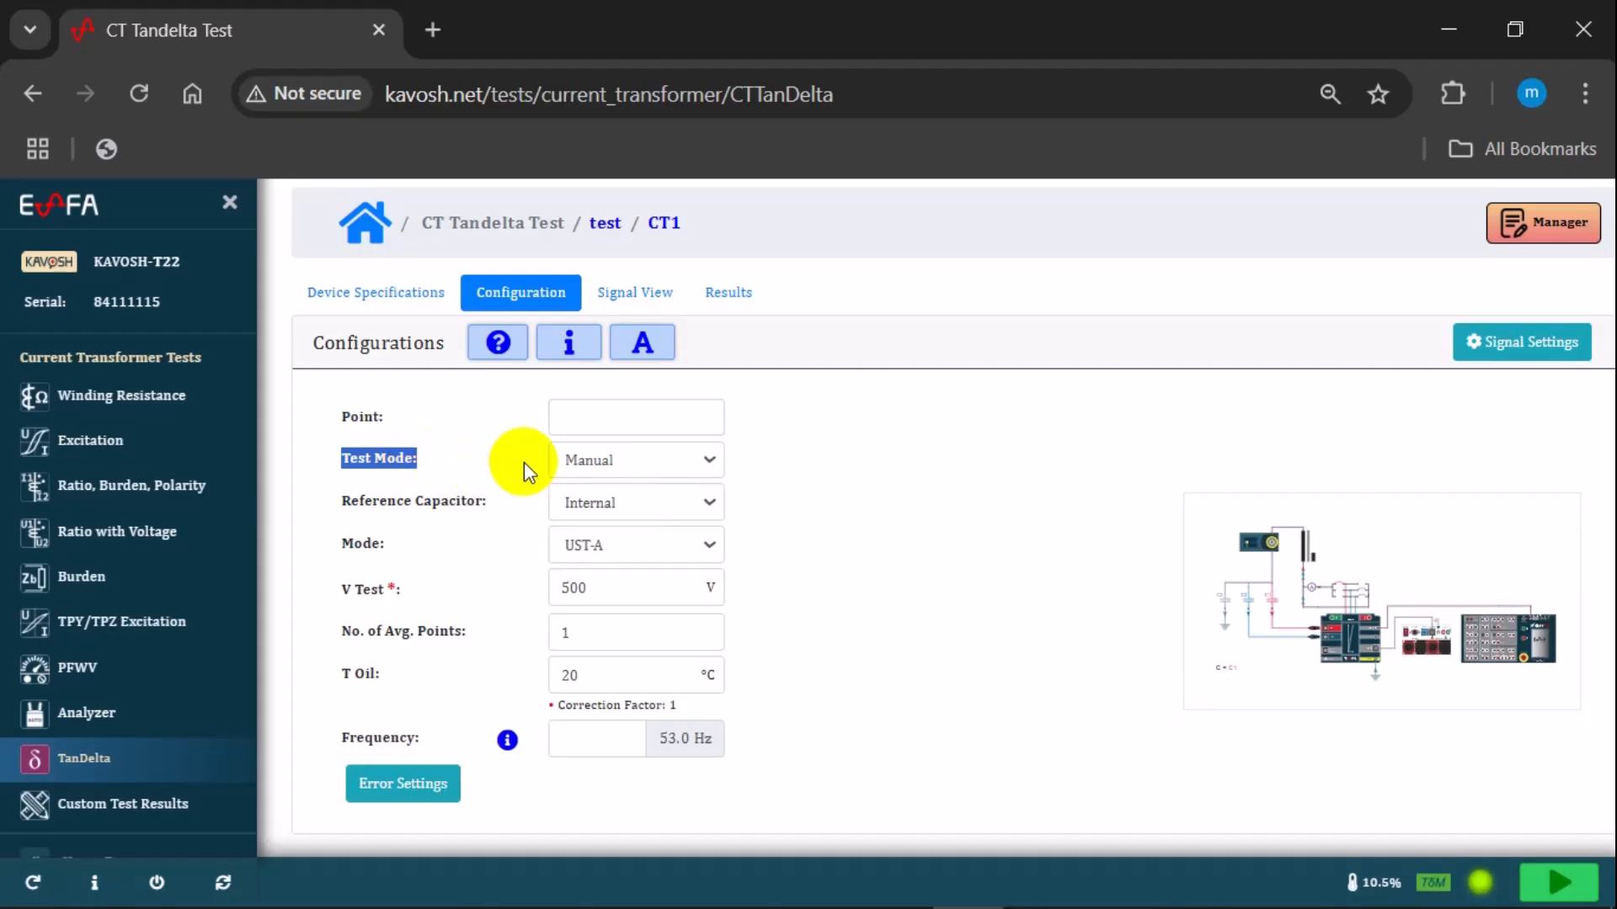
click(635, 460)
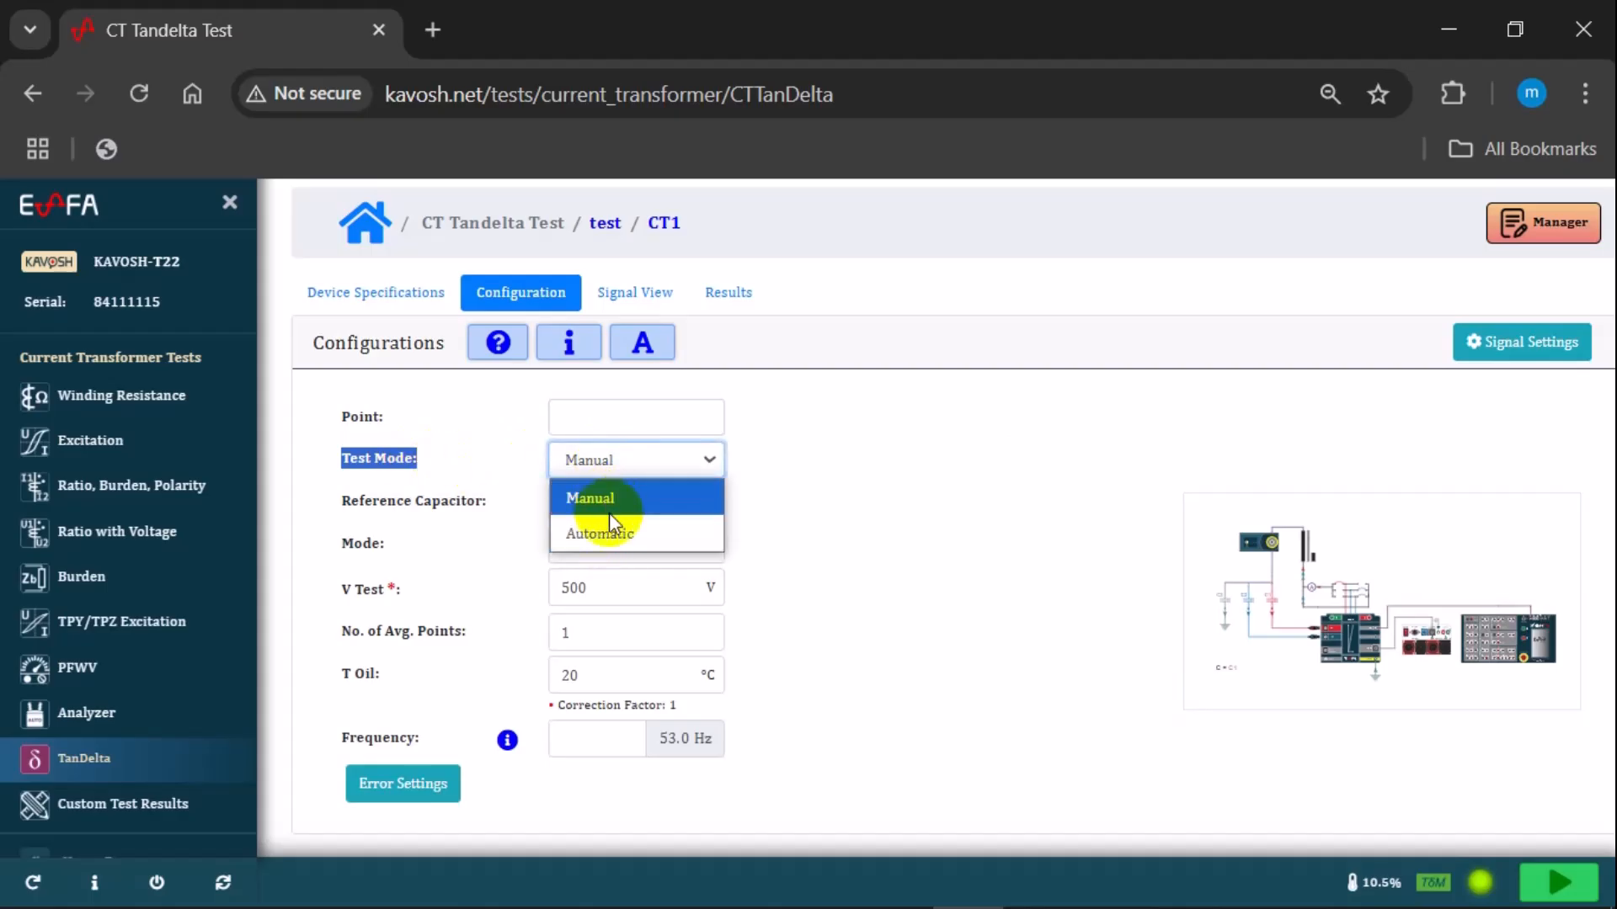
click(590, 498)
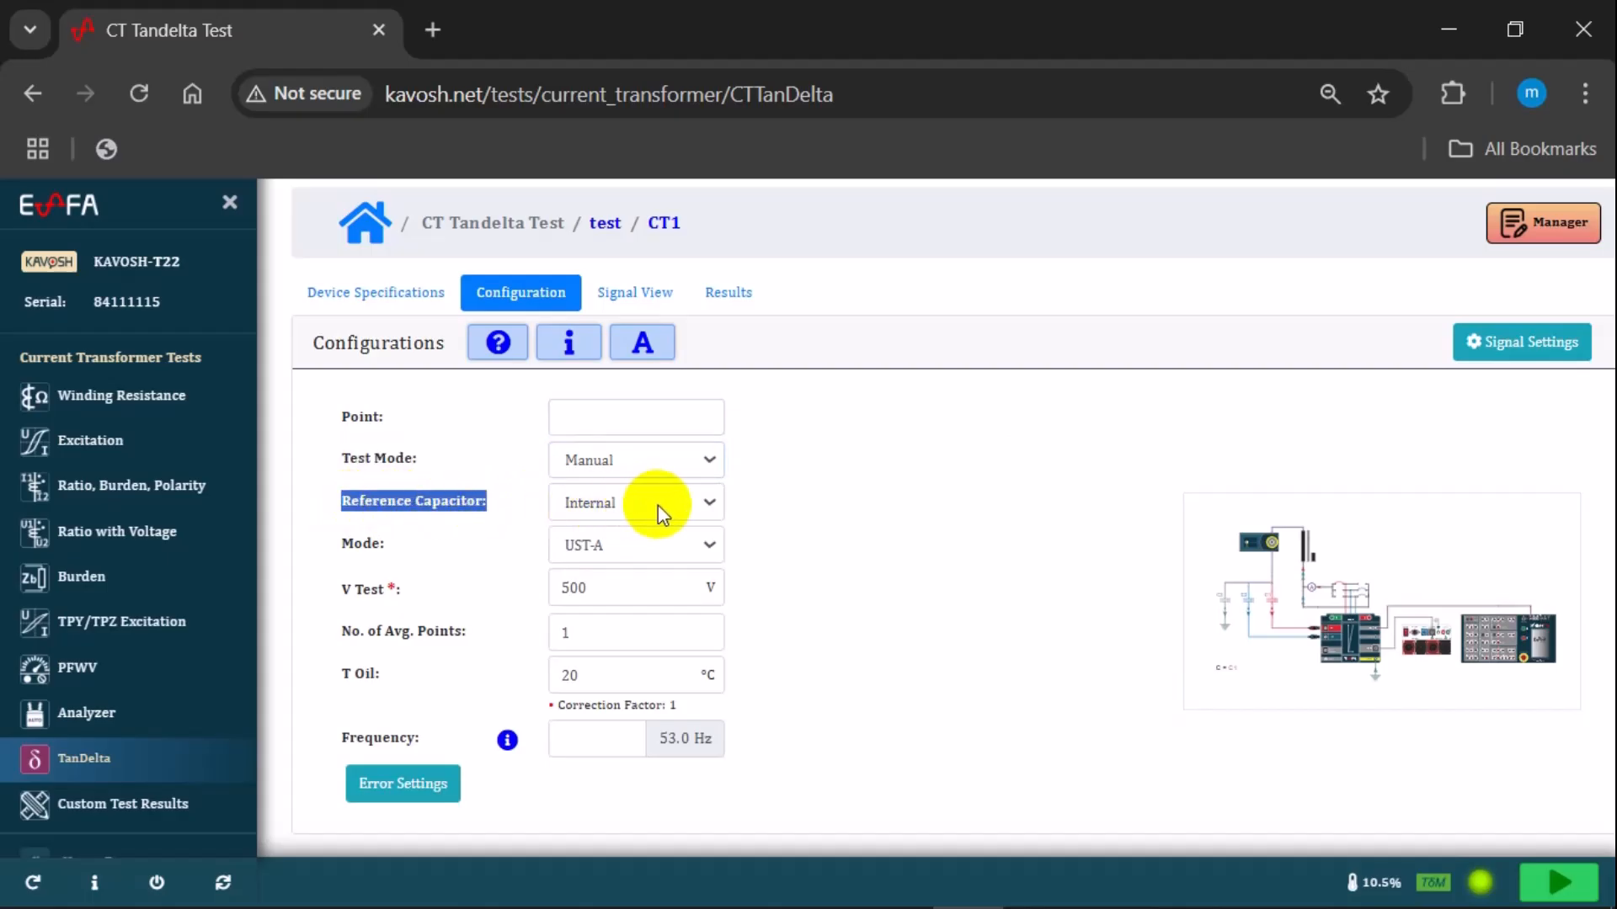
click(636, 503)
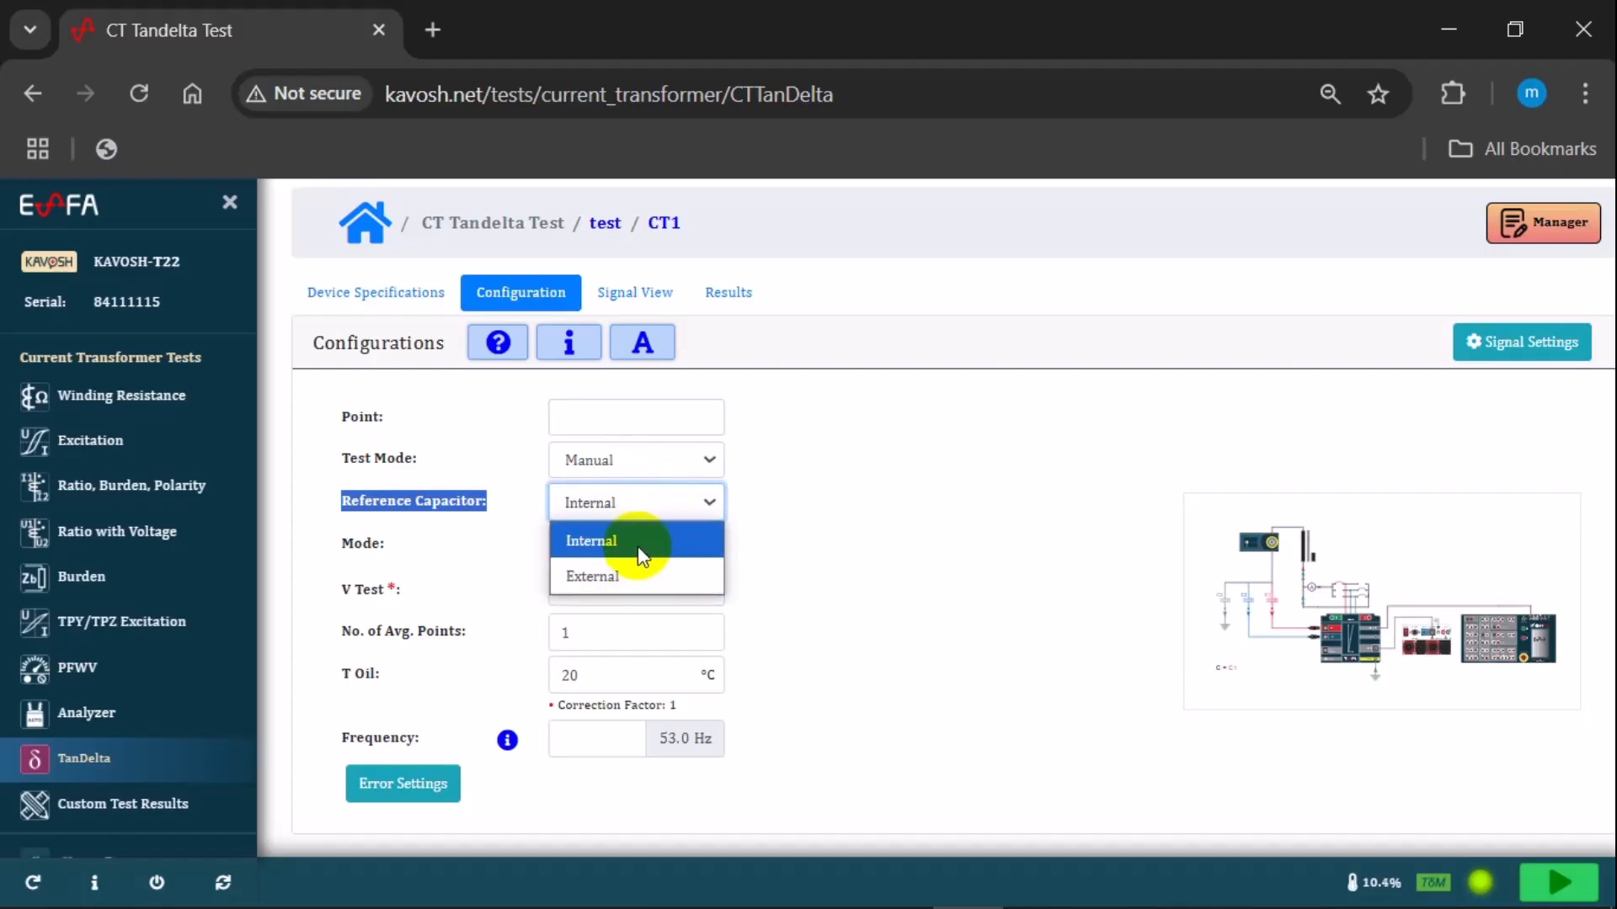
click(591, 541)
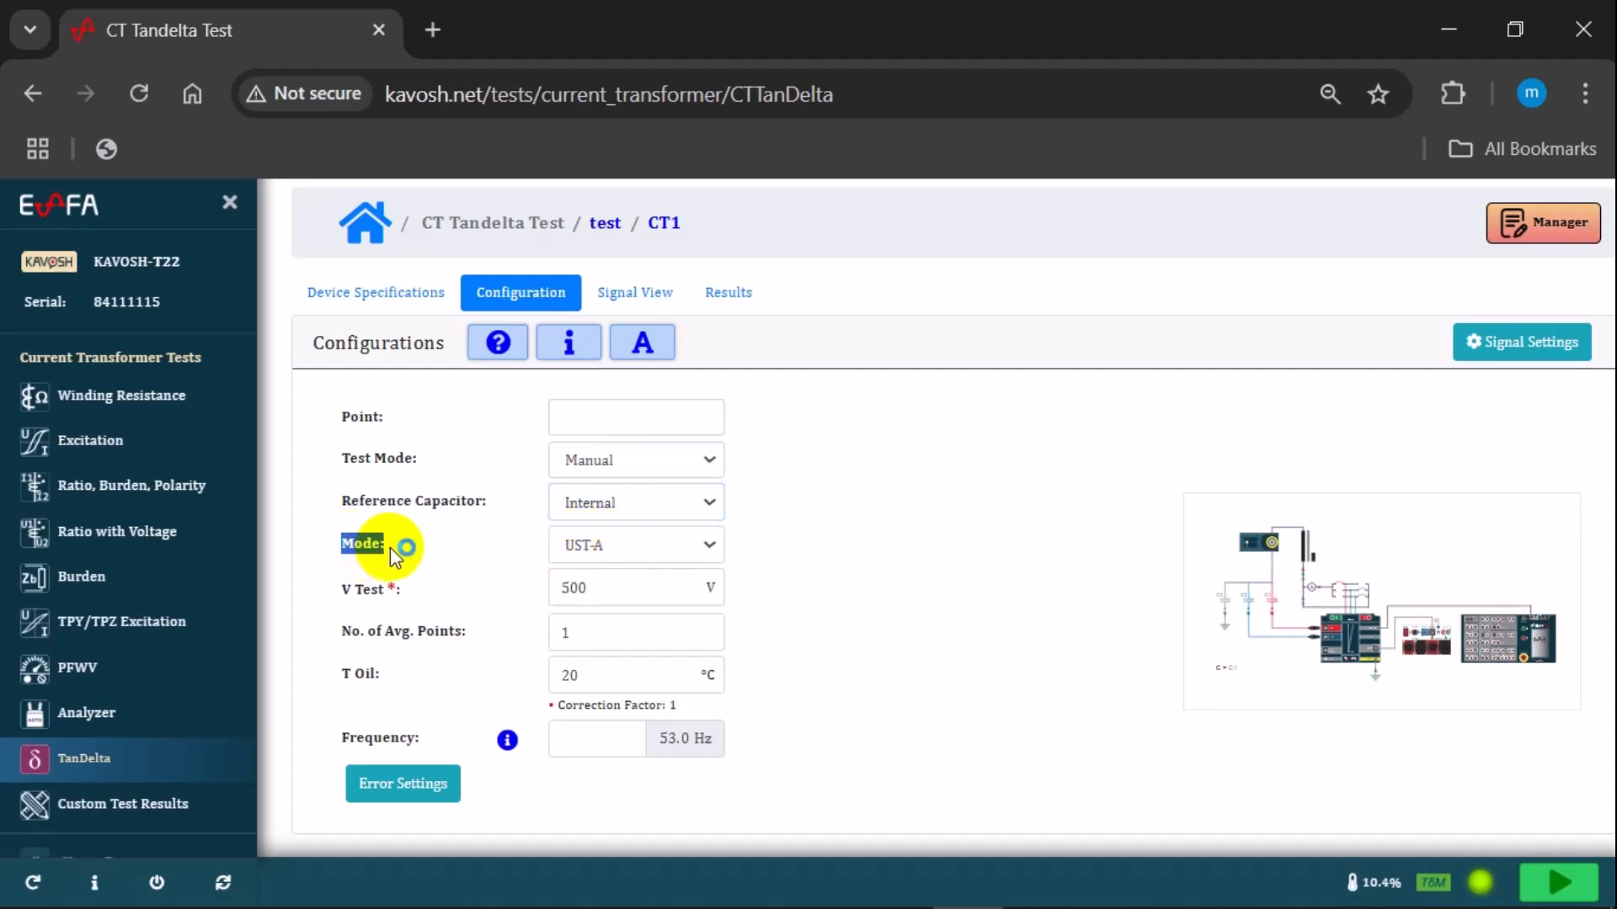
click(636, 544)
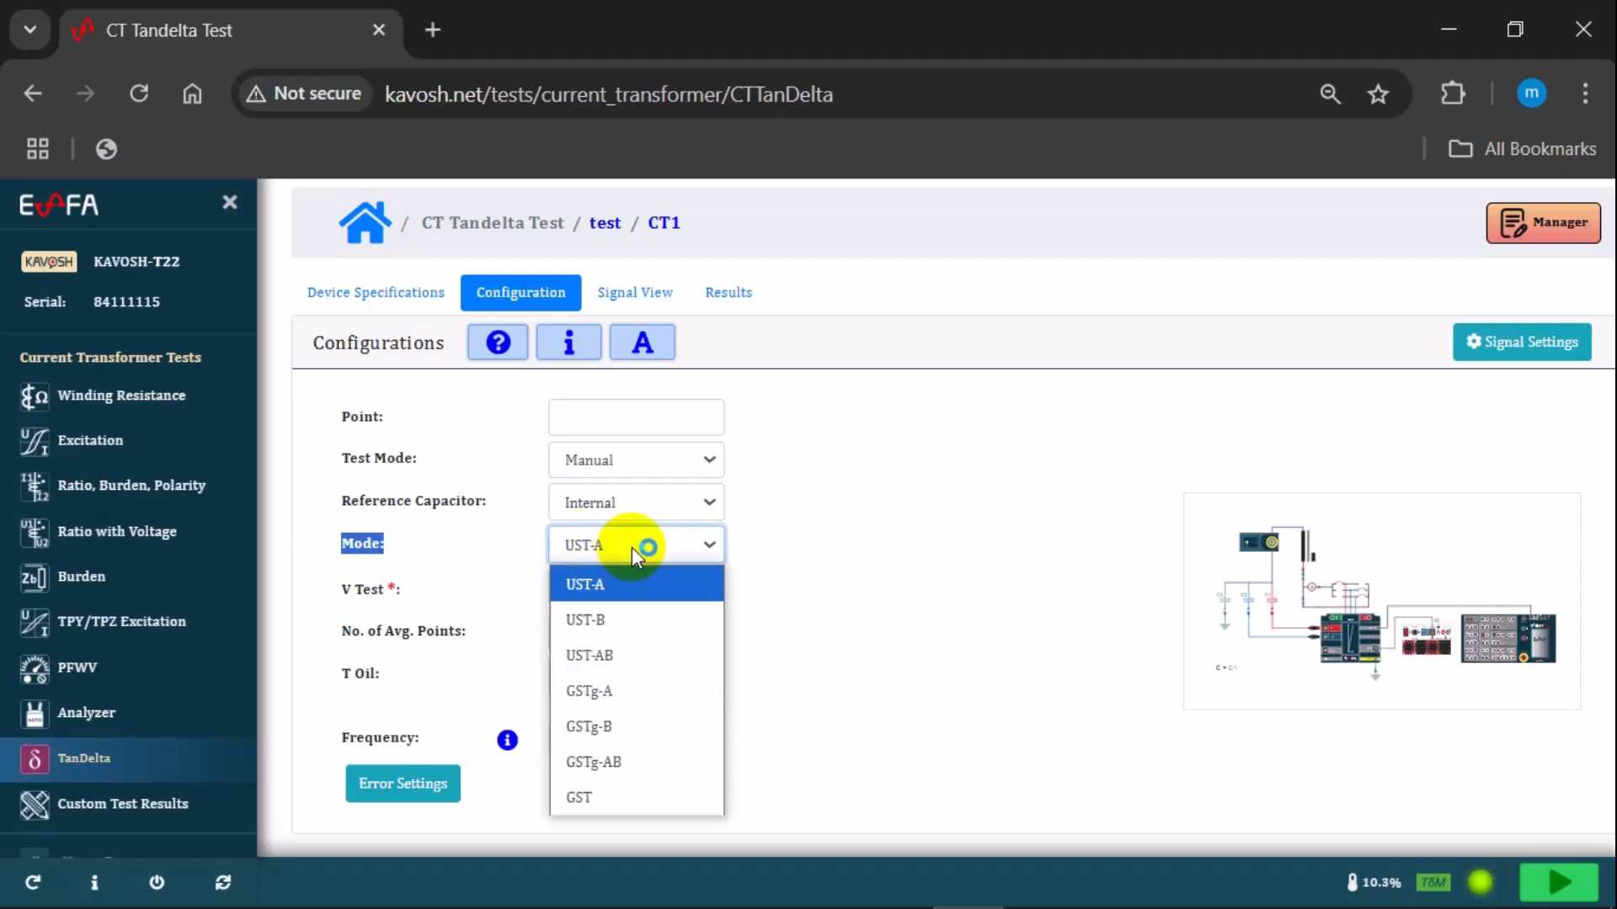
click(585, 585)
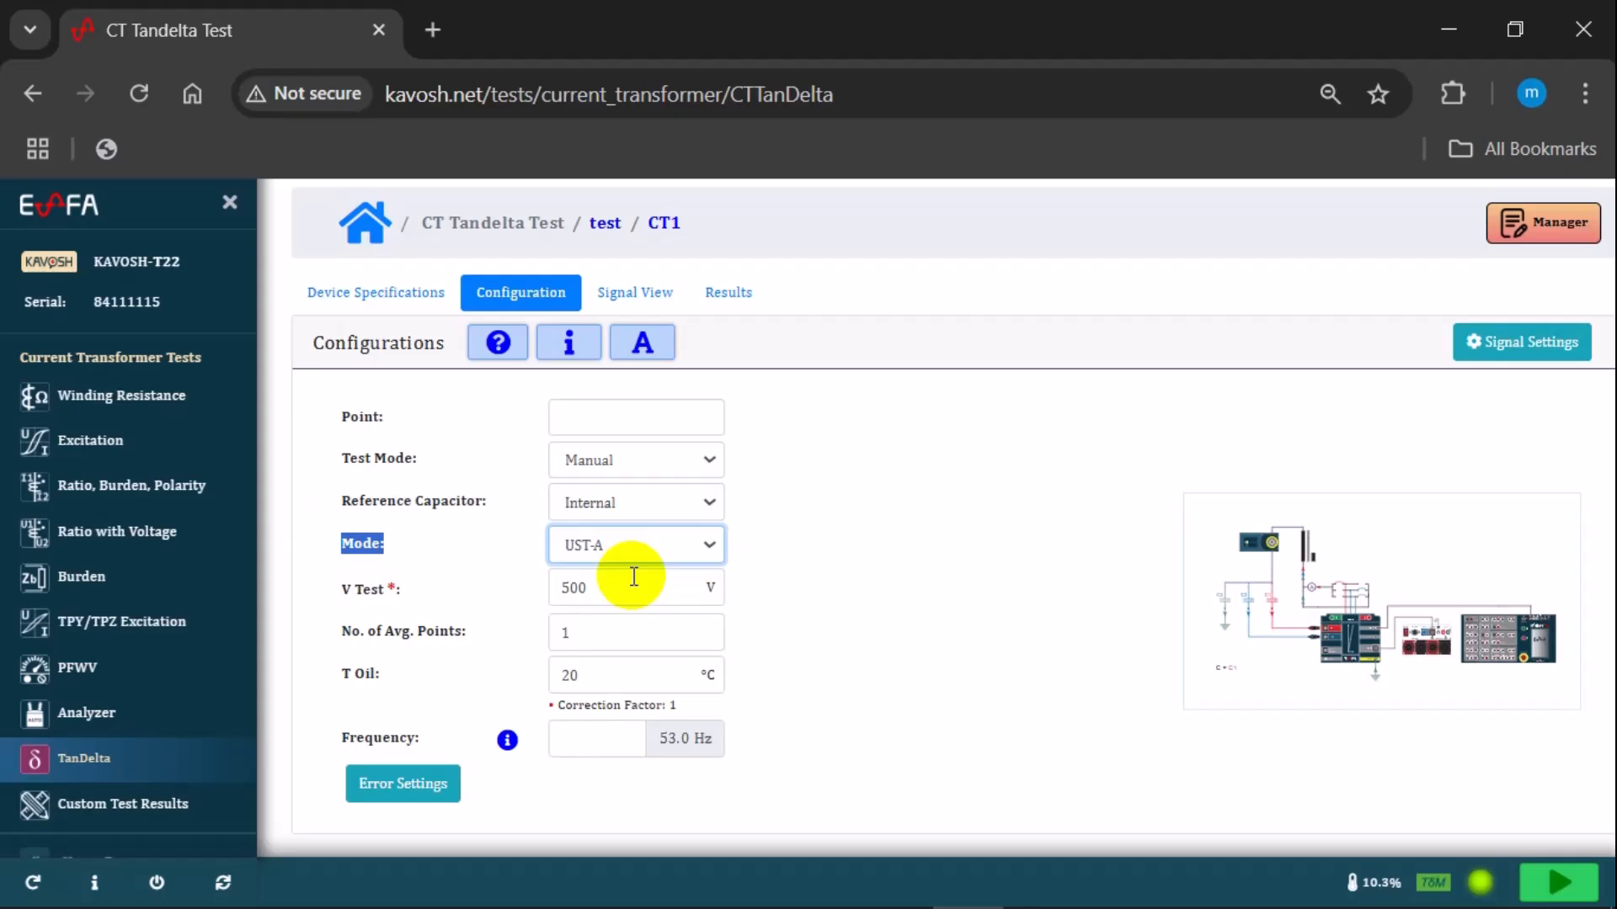
click(636, 545)
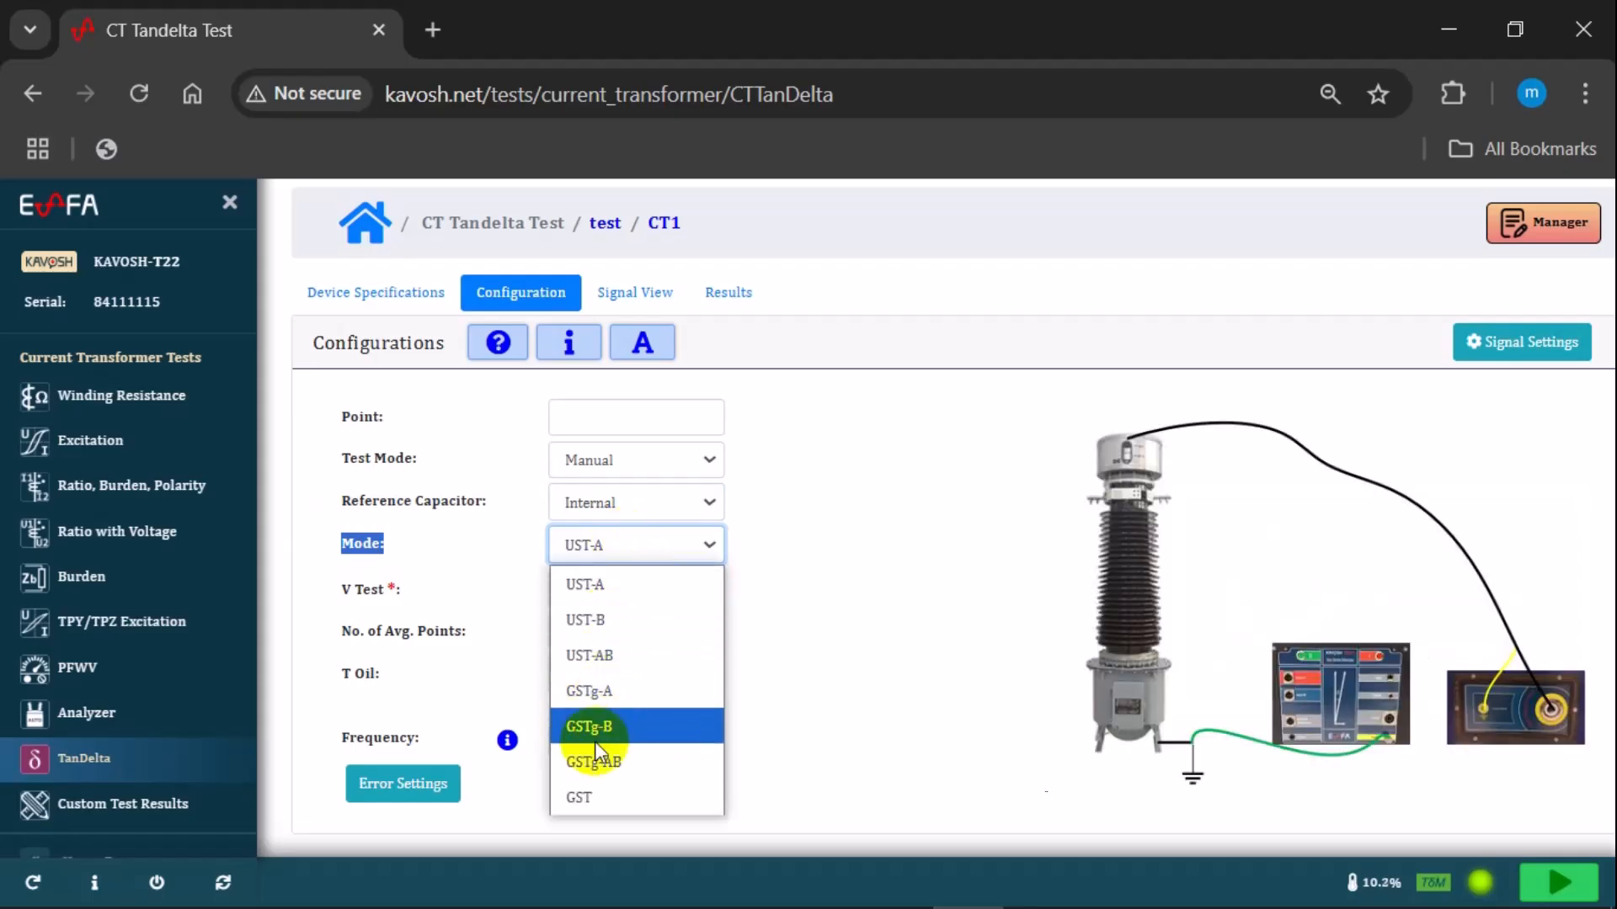
click(578, 797)
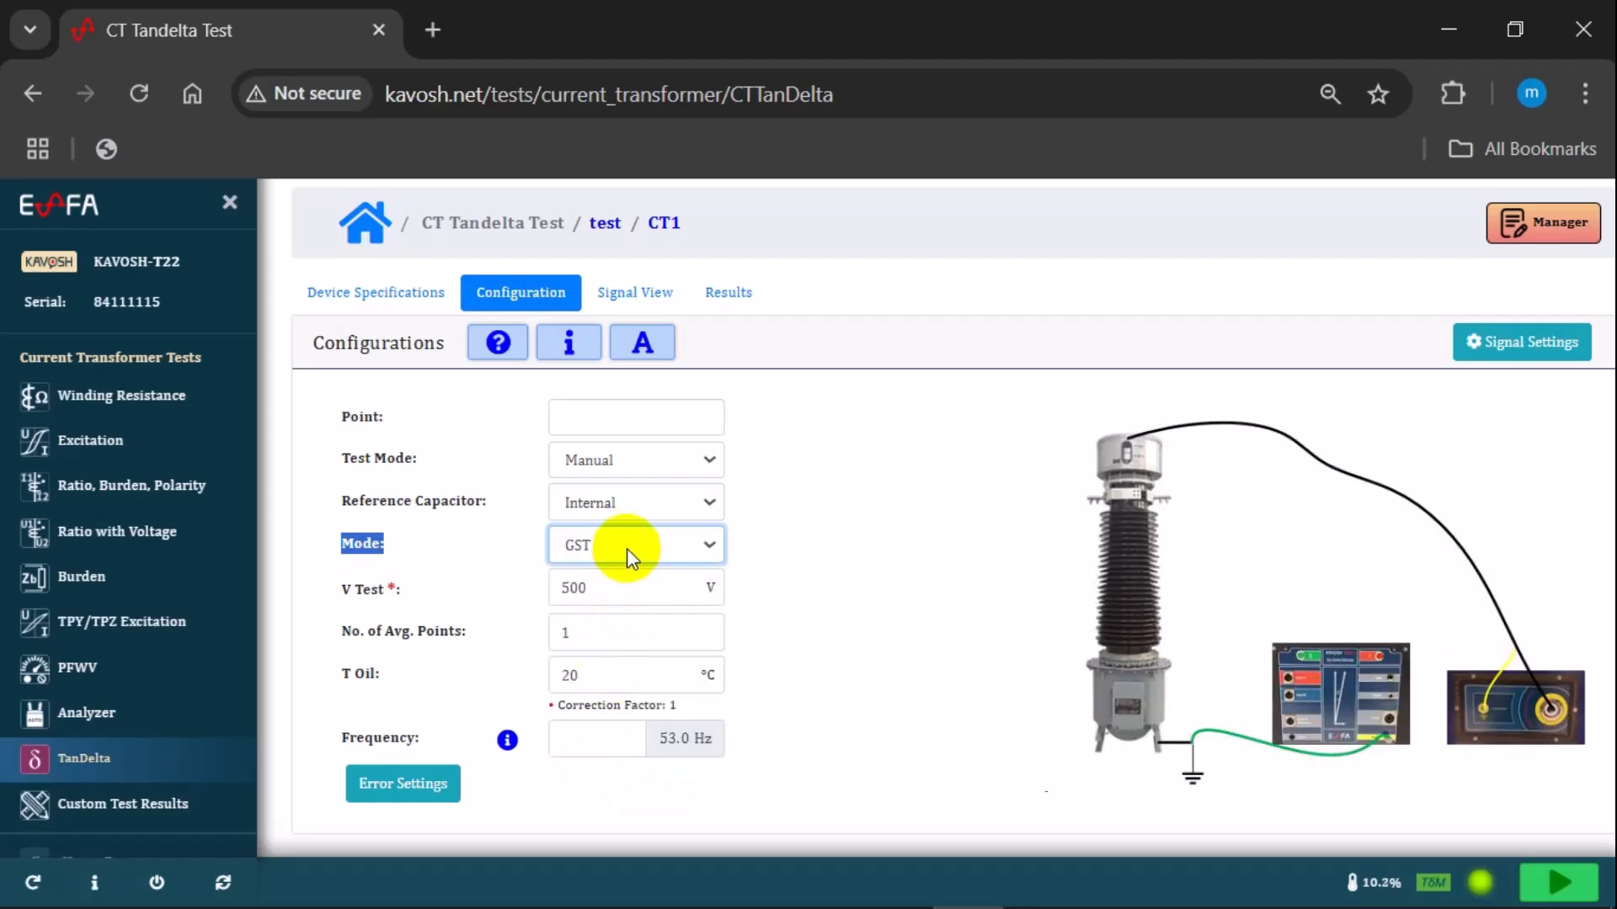
click(635, 545)
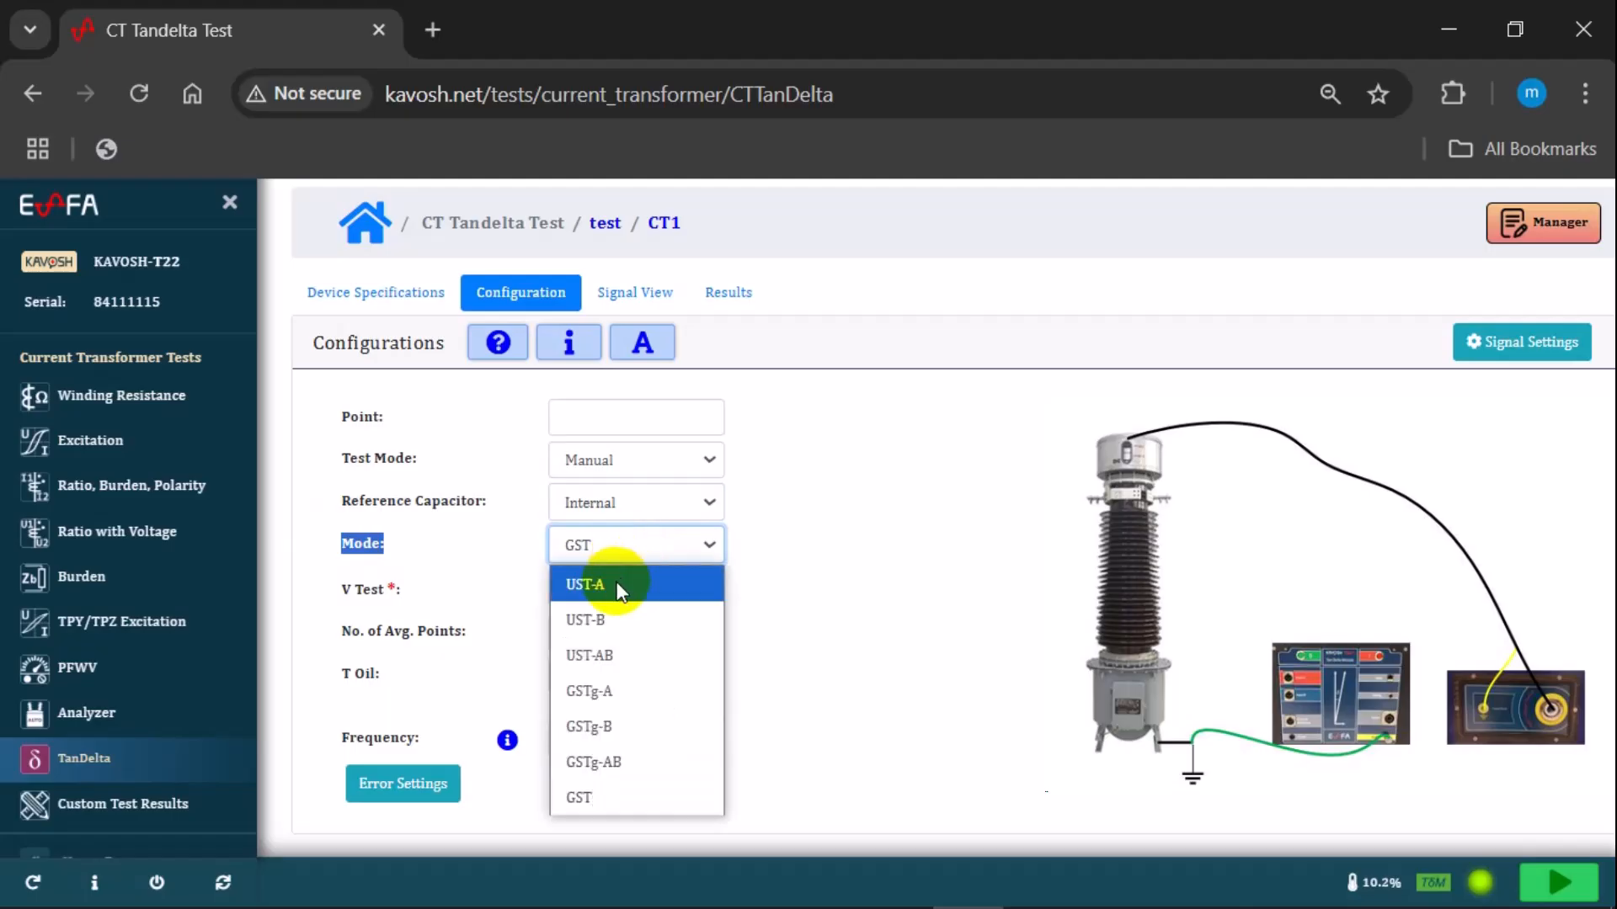
click(585, 584)
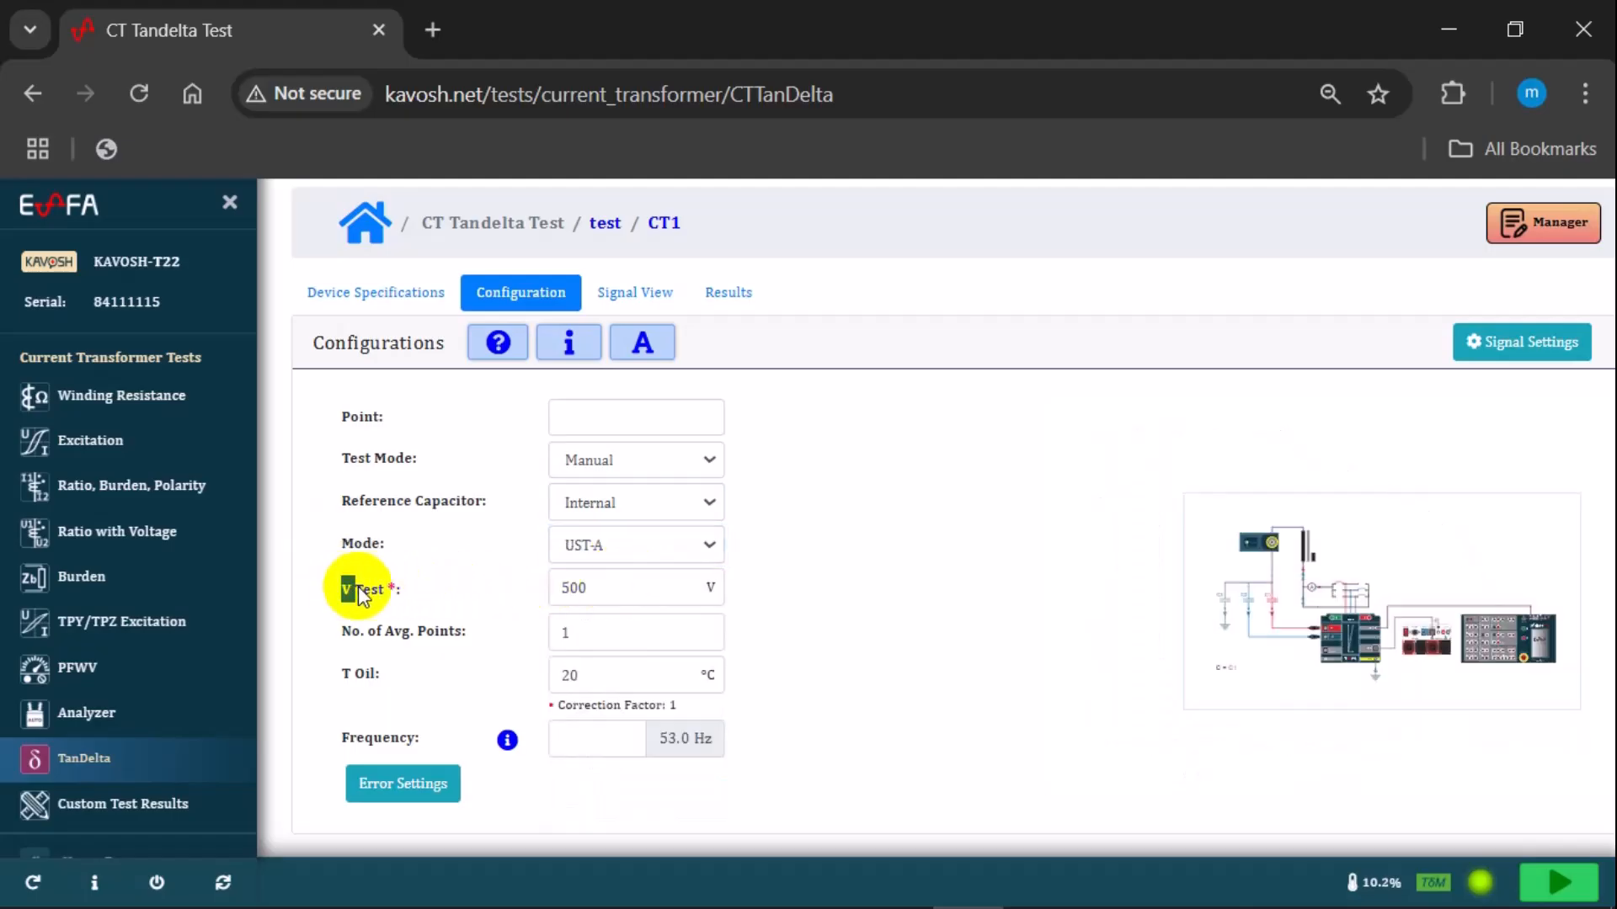
Configure UST-A at 500 V, 1 averaging point, and oil temperature 35 °C (factor 1.09)
click(626, 588)
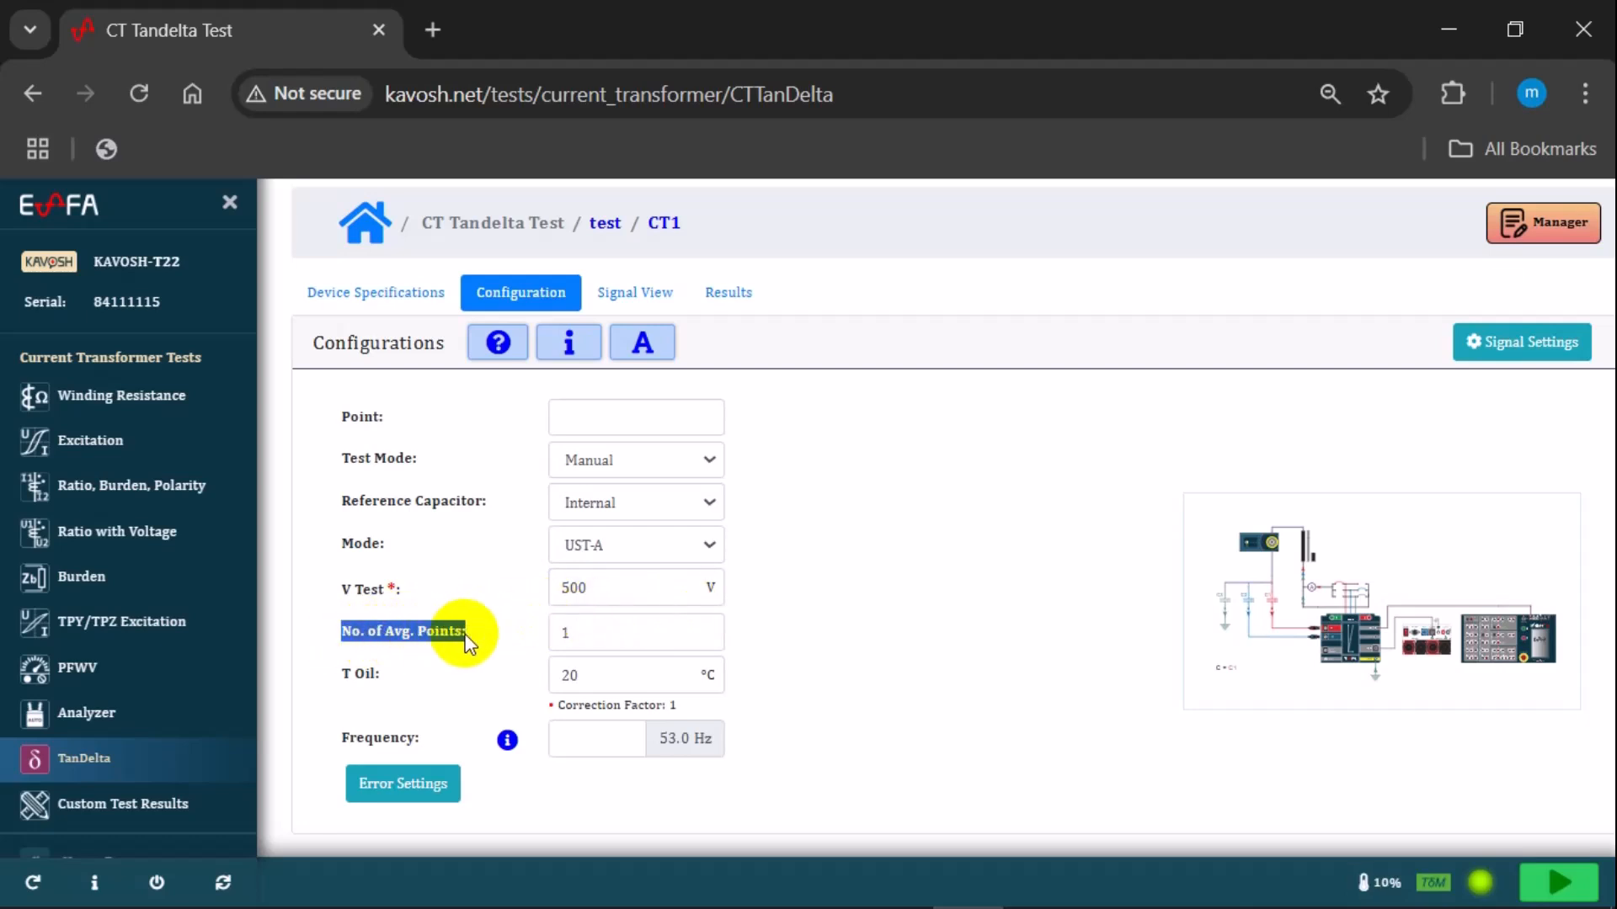
click(636, 632)
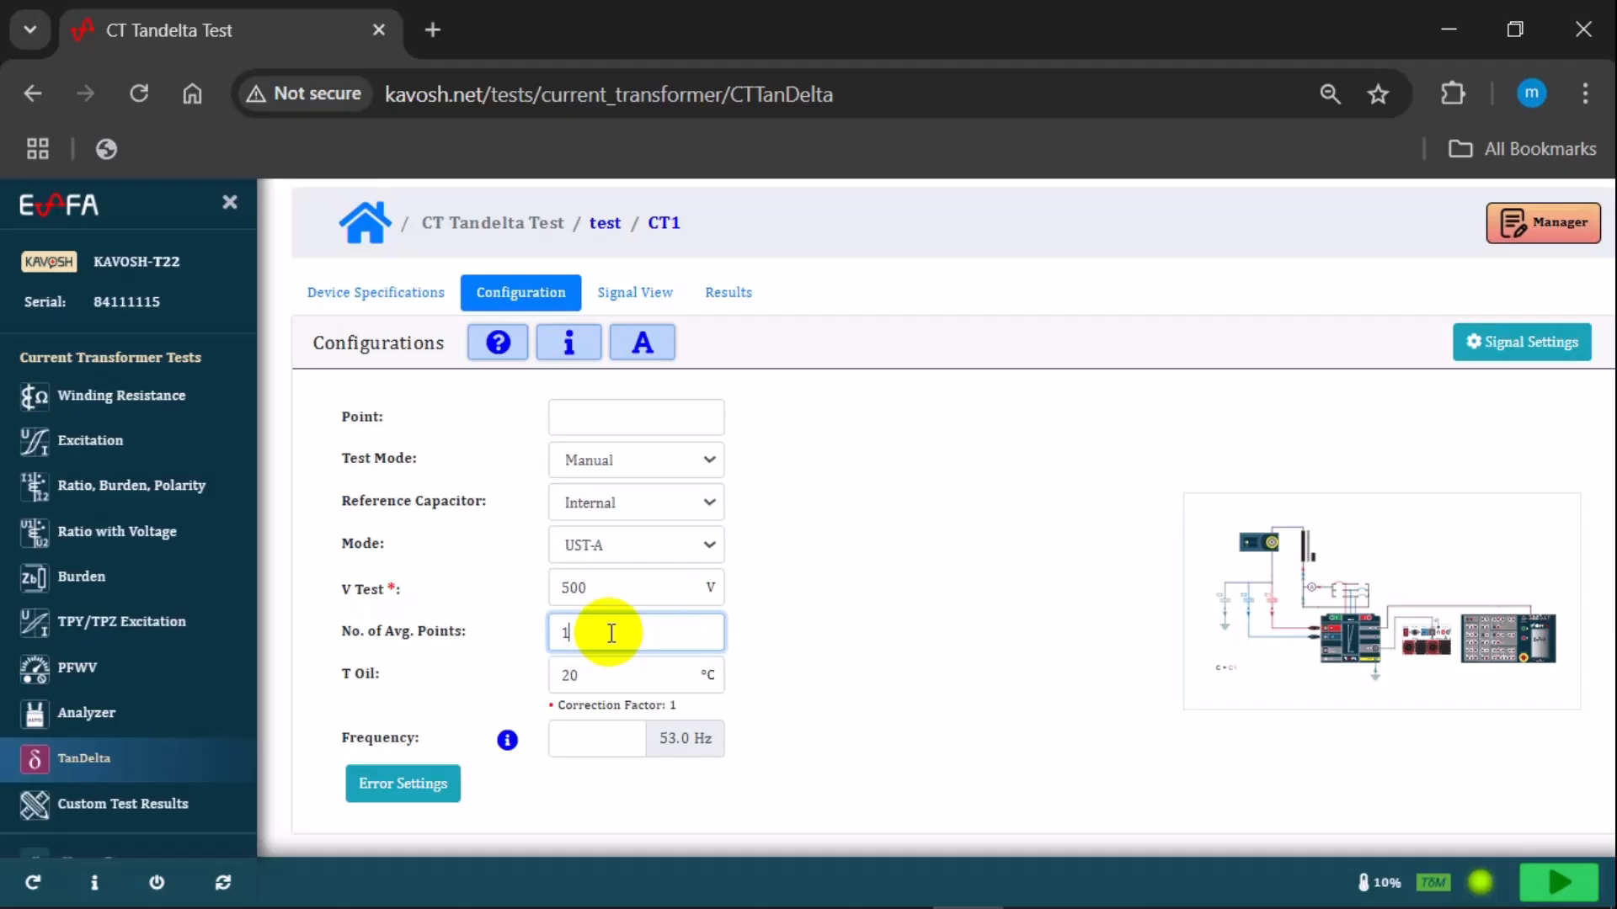
mouse_move(540, 659)
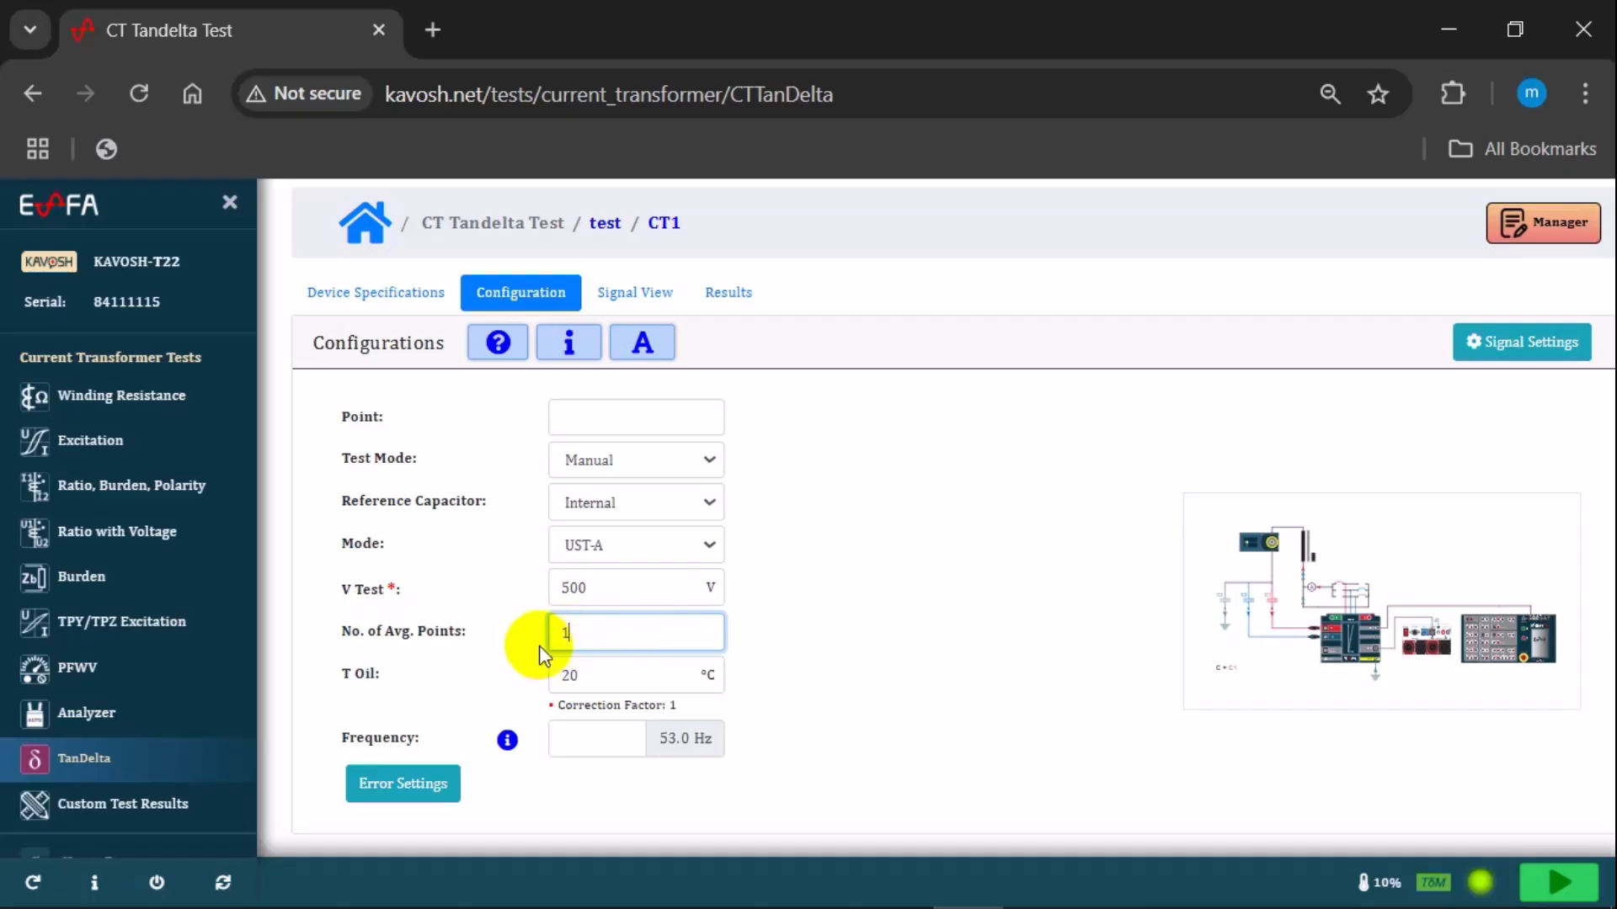
double_click(359, 673)
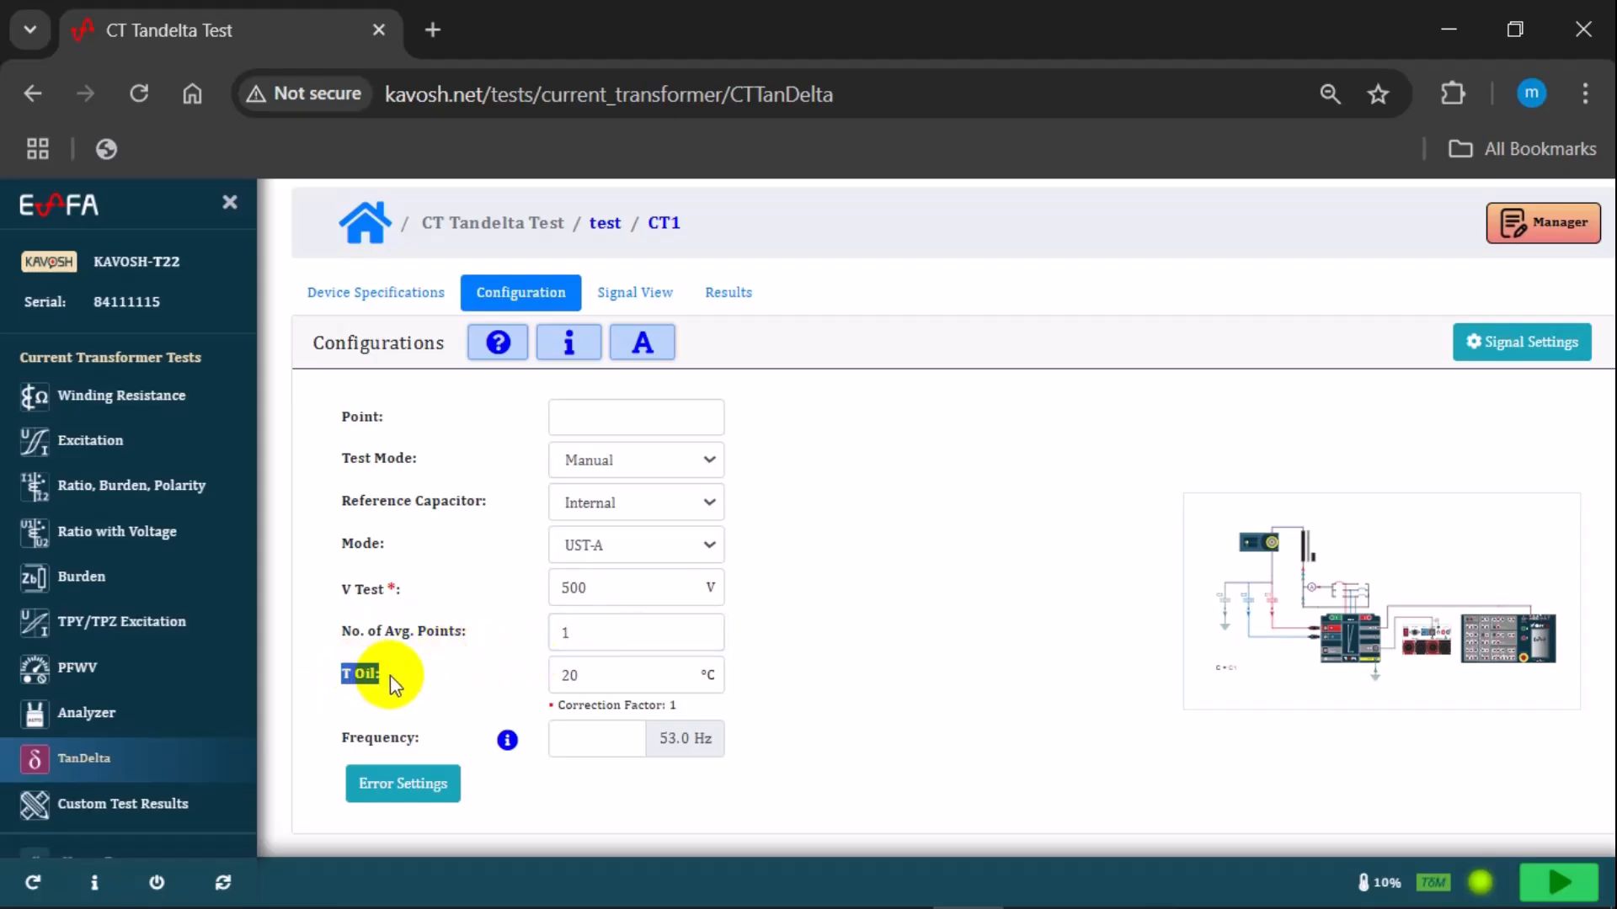
click(618, 675)
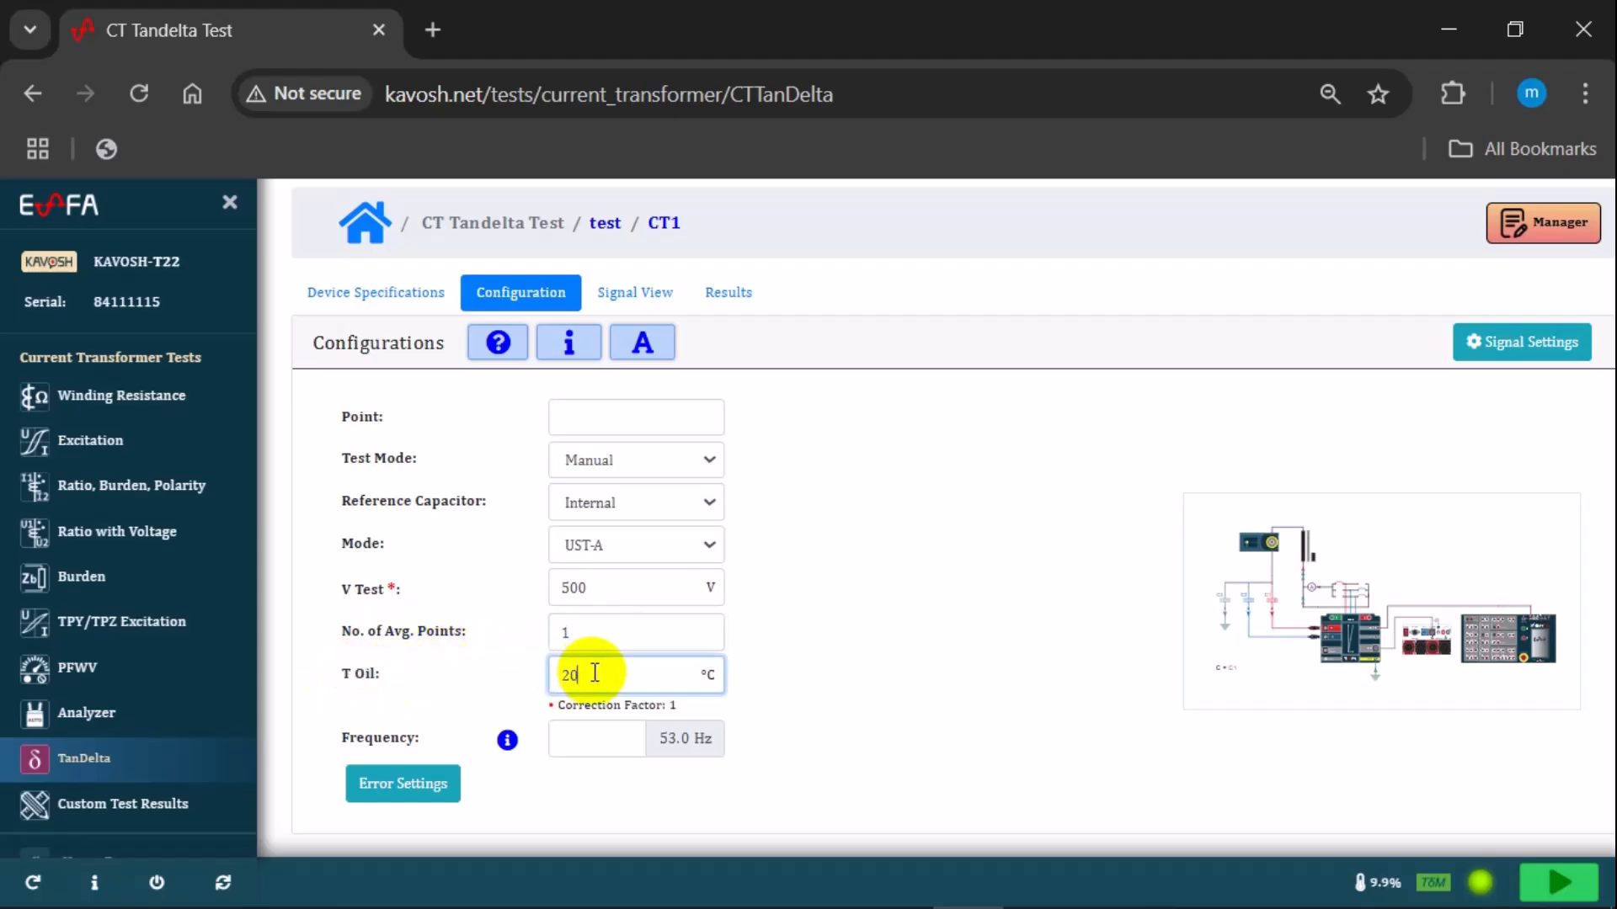
text(35)
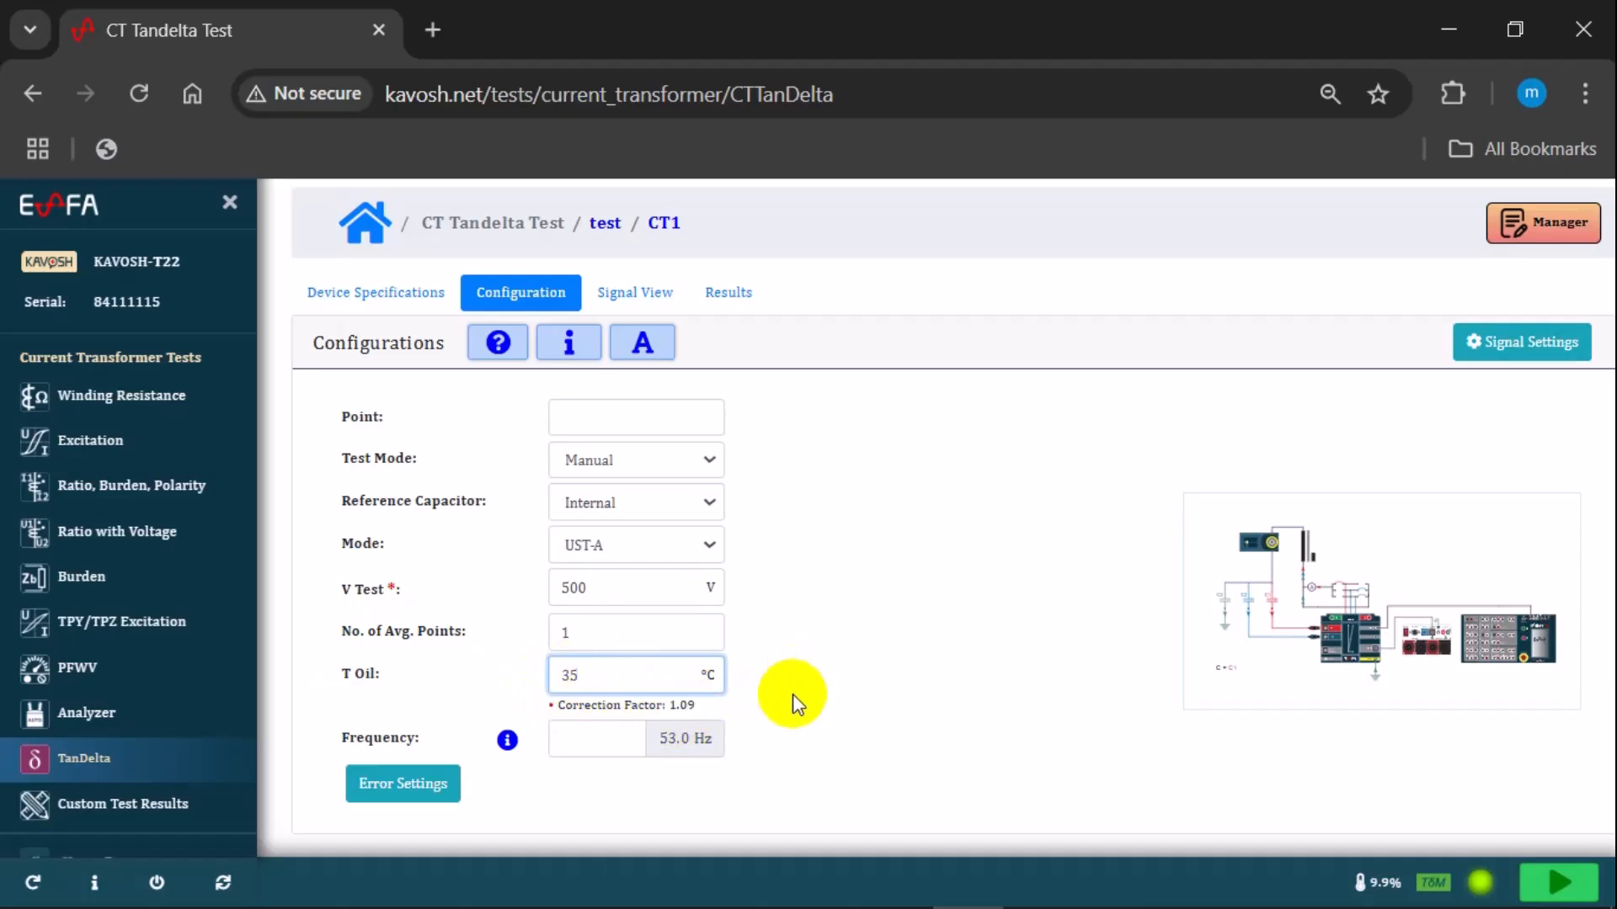
double_click(378, 739)
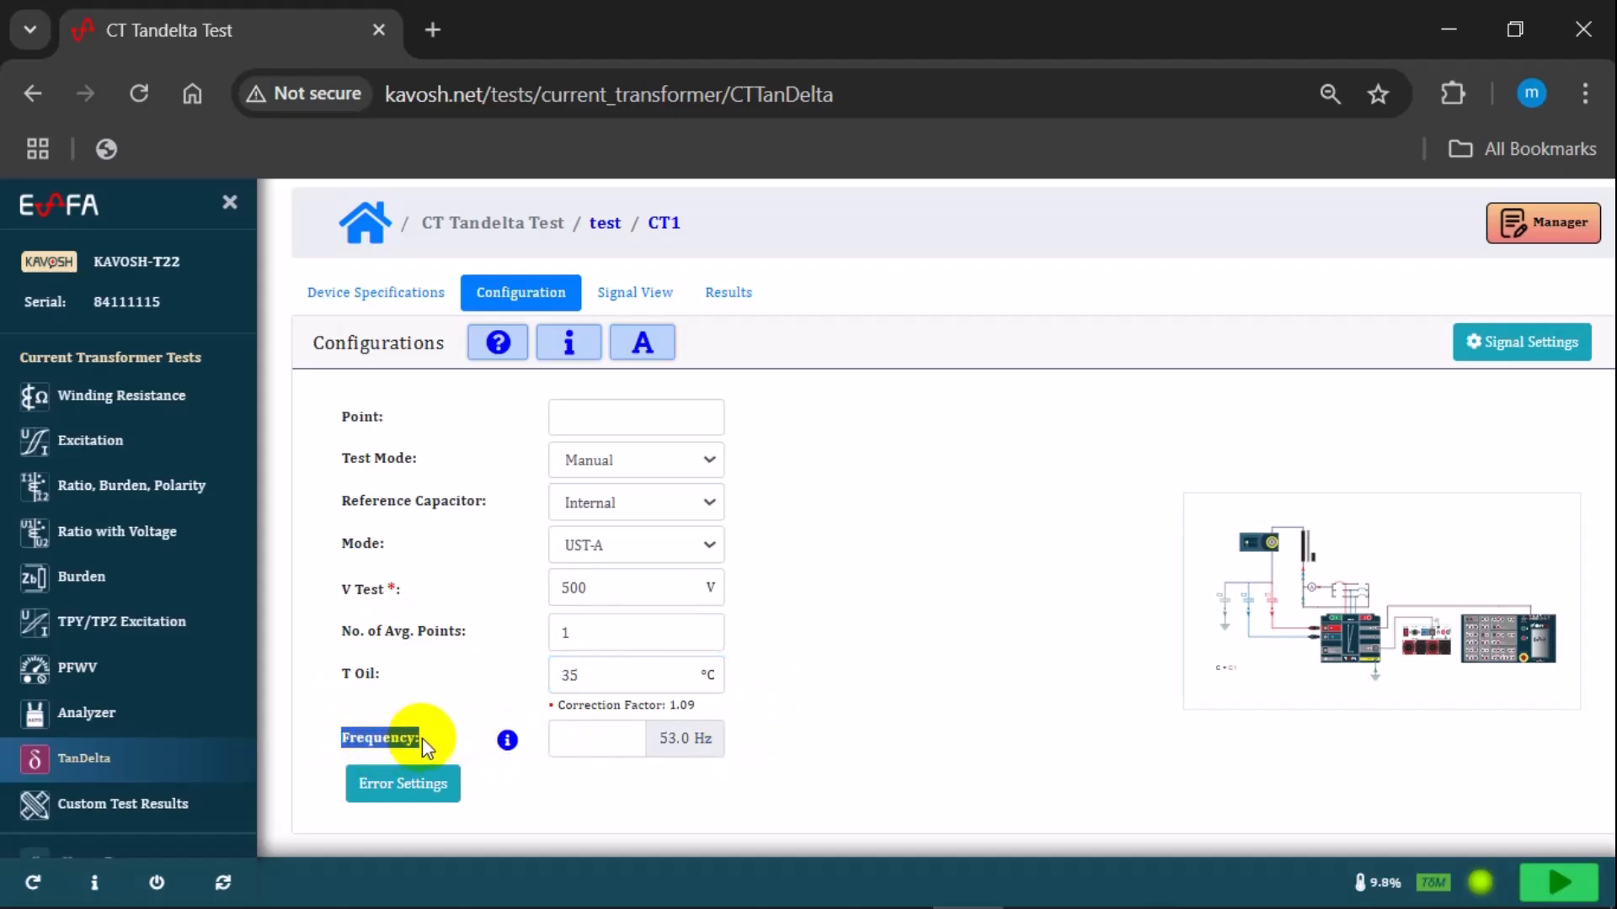
mouse_move(694, 741)
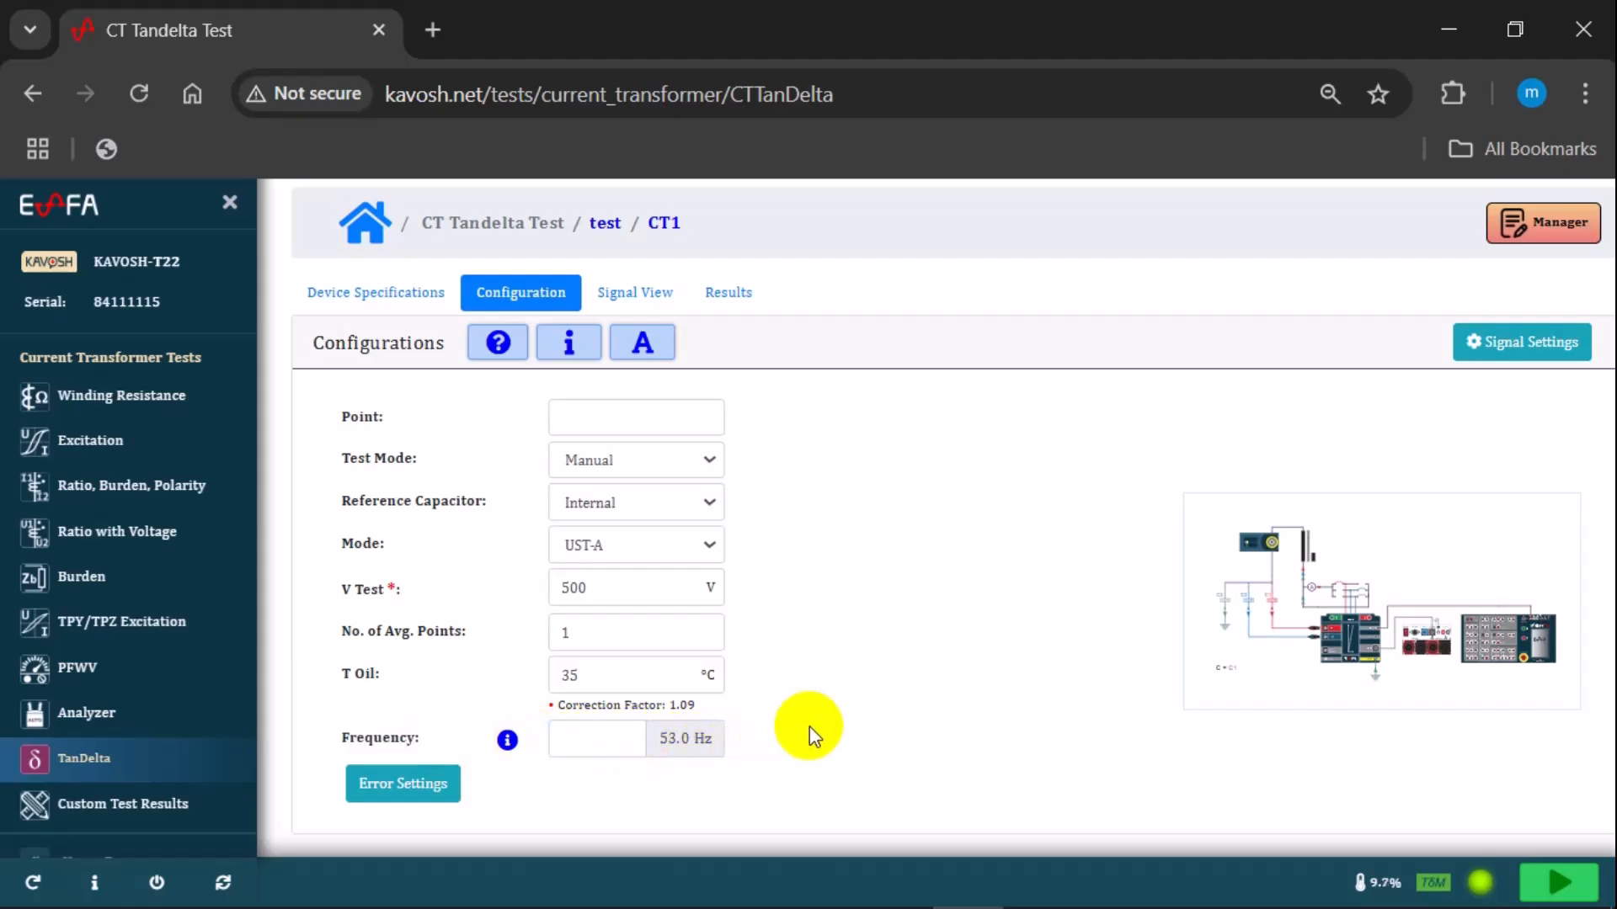
mouse_move(816, 737)
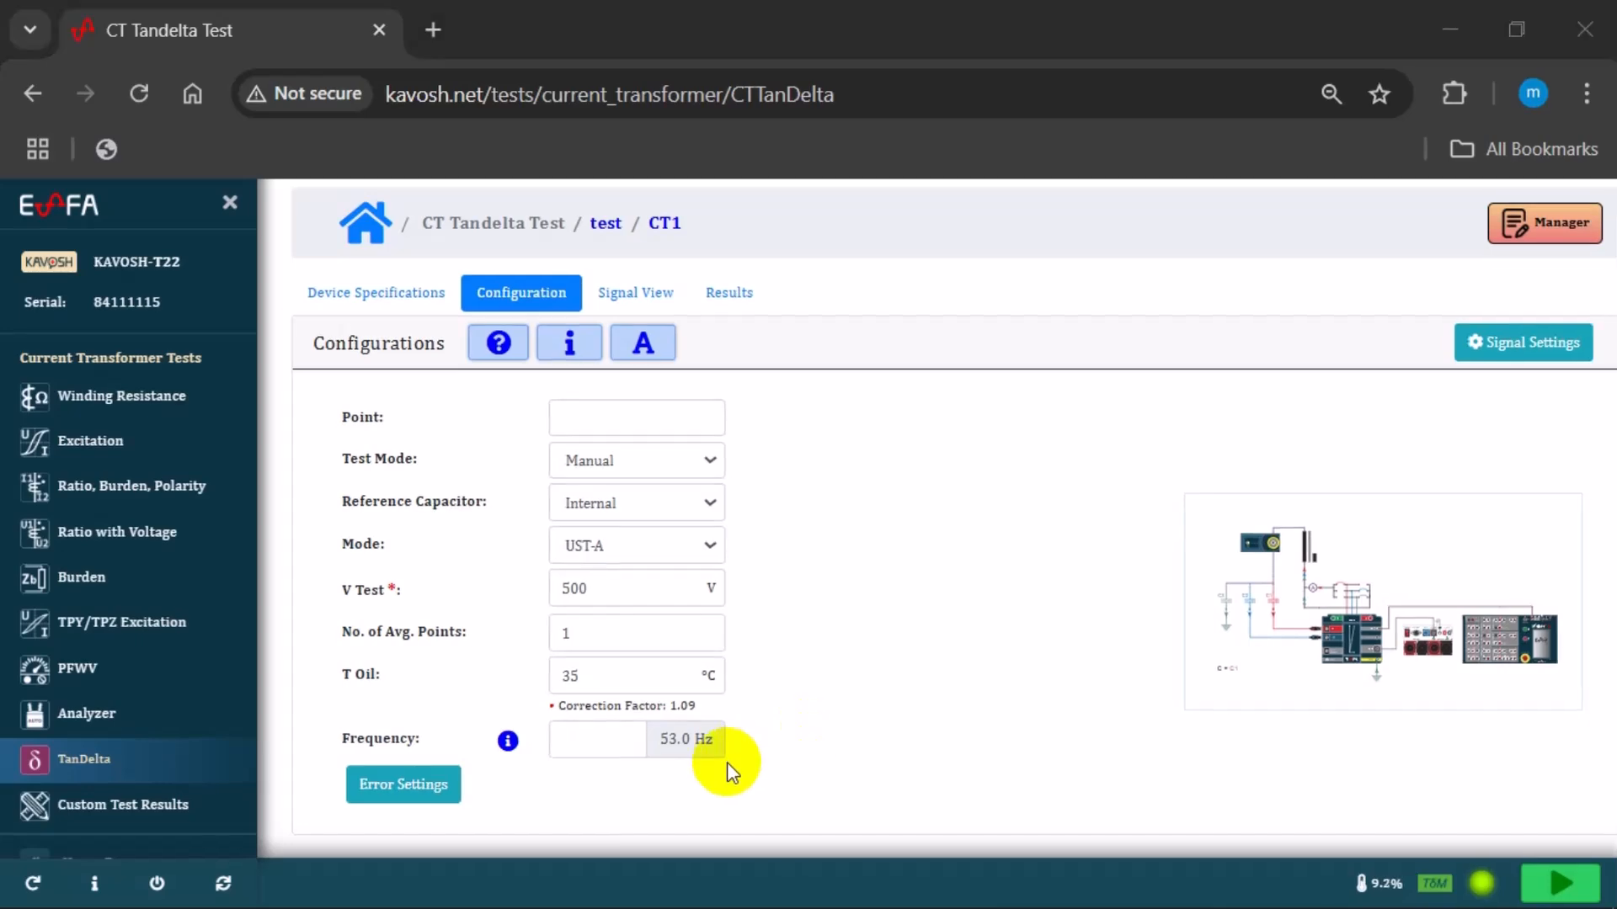
click(402, 784)
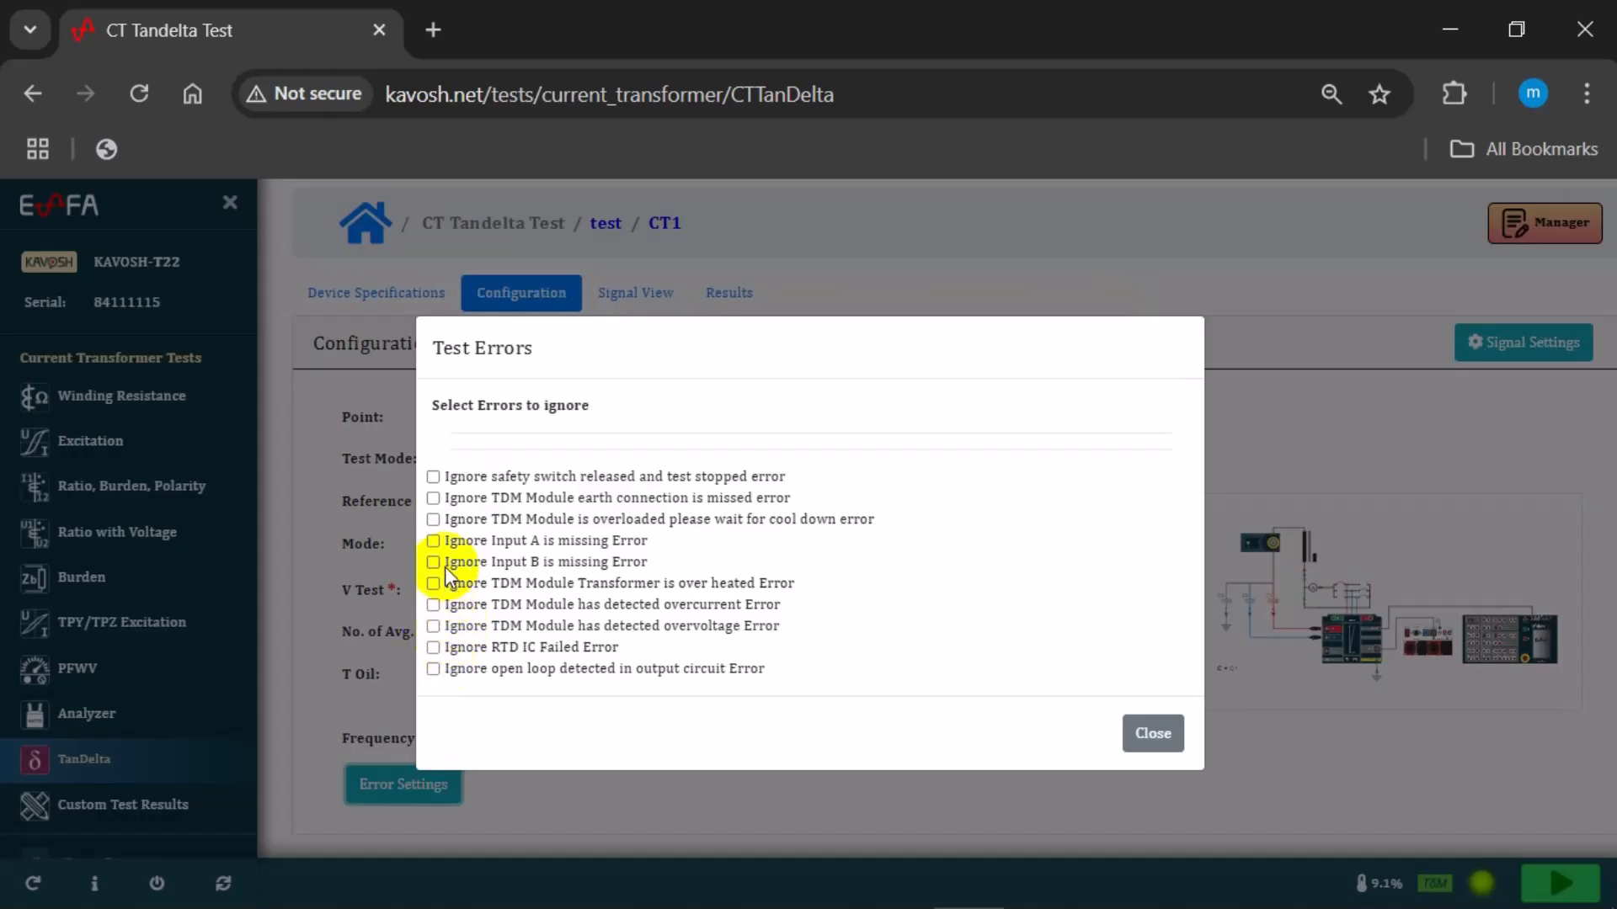
mouse_move(433, 477)
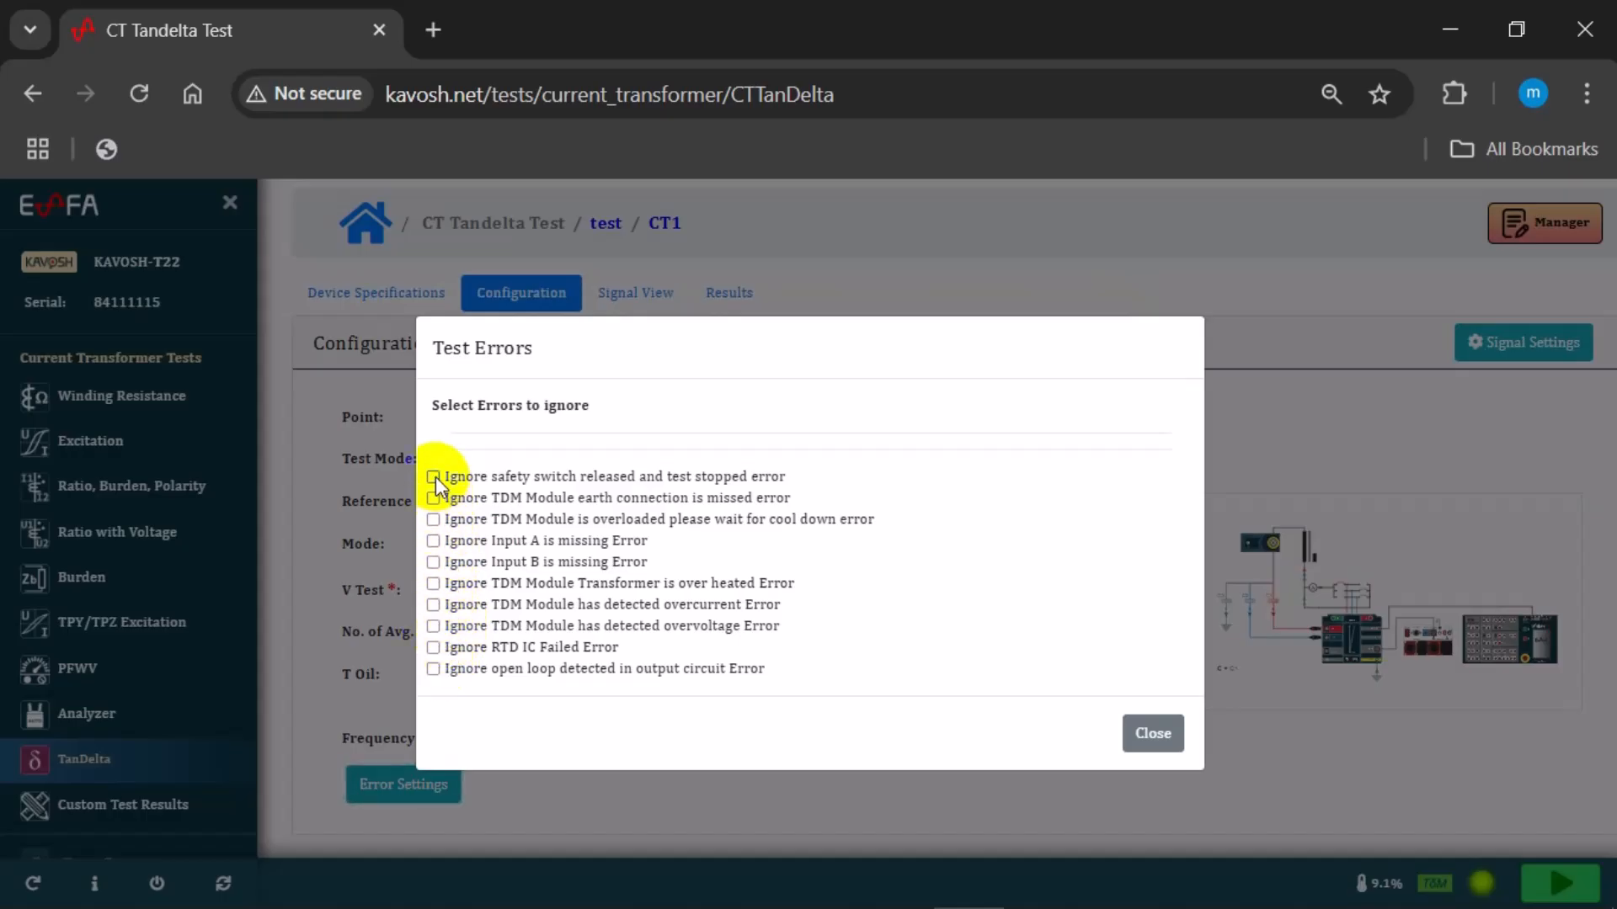
mouse_move(775, 442)
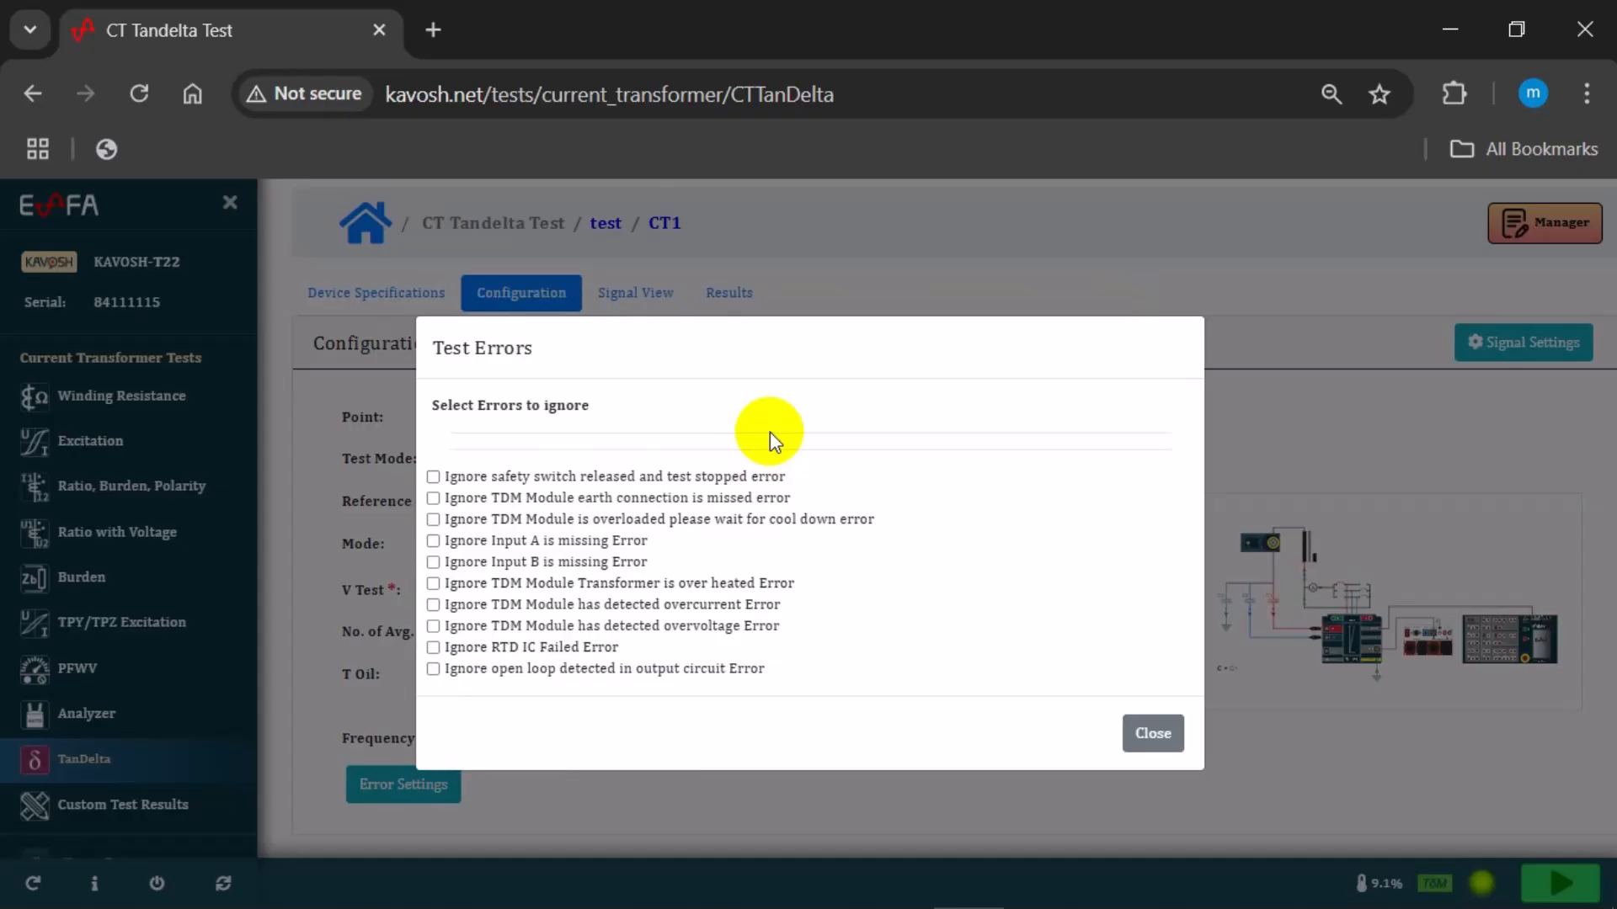
click(1153, 733)
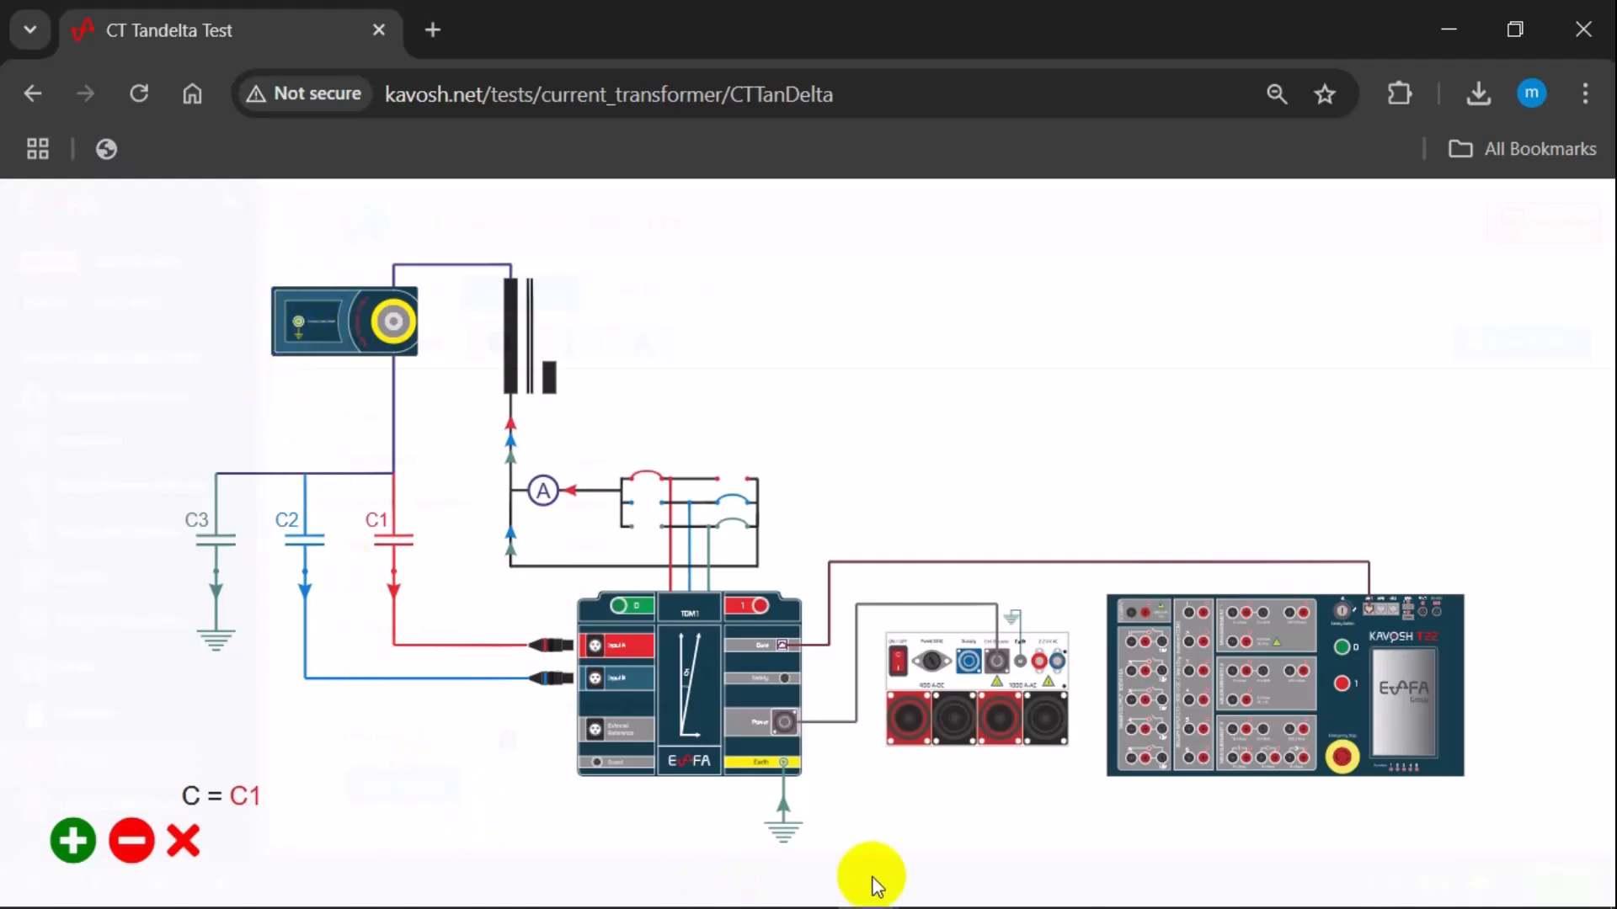
mouse_move(1300, 326)
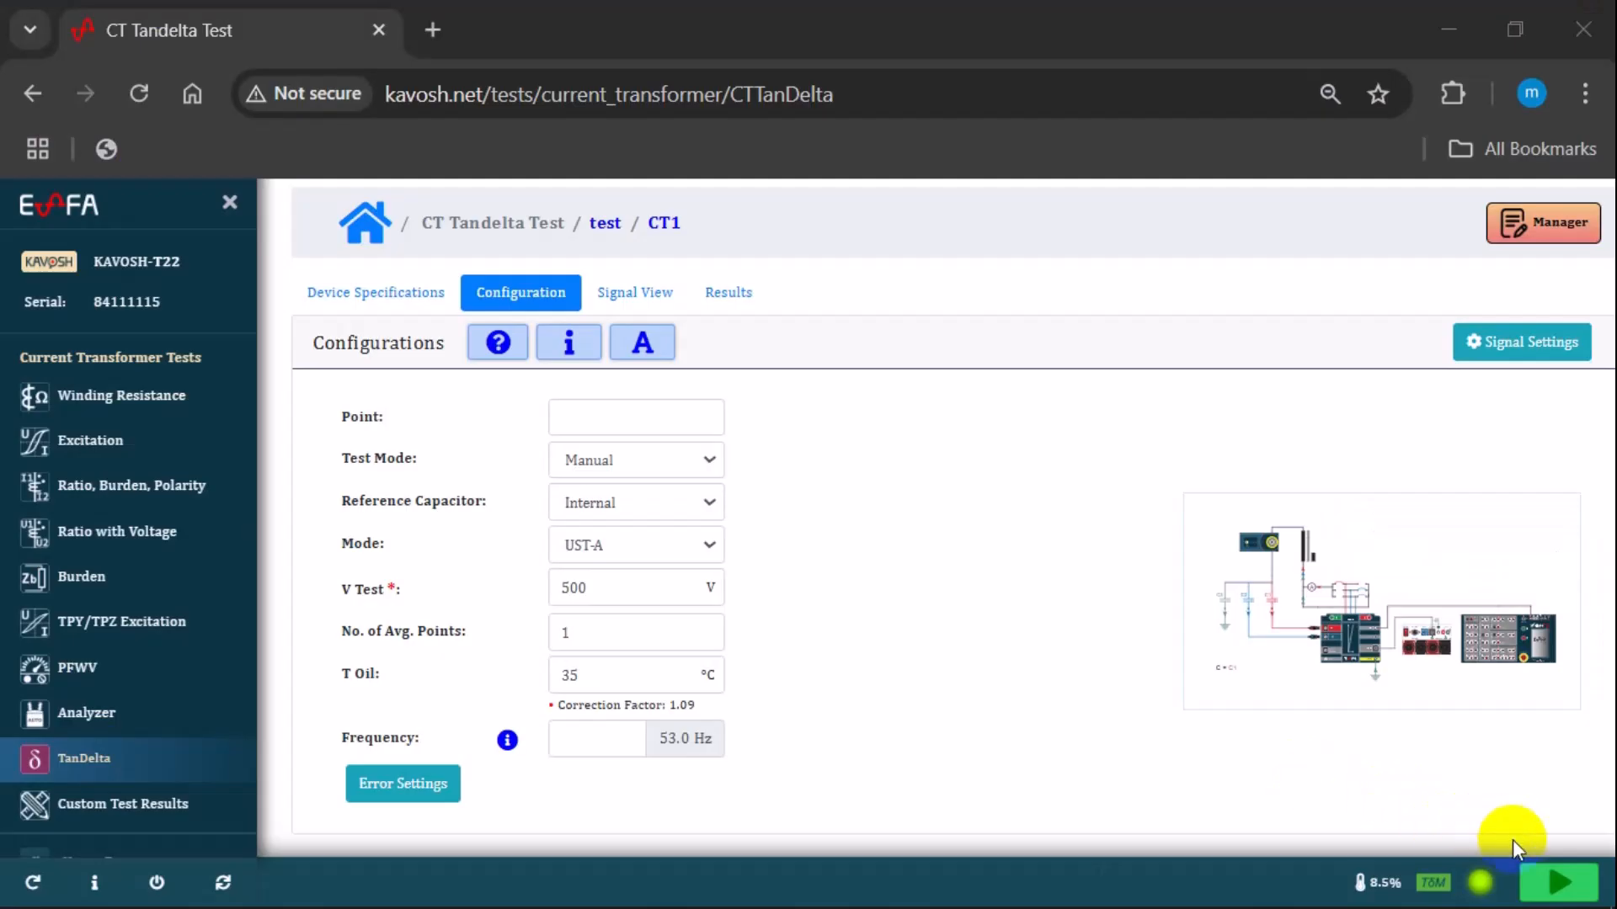
Run the 500 V UST-A test and keep results: 500.73 V, 1015.5 pF, DF 0.012
click(1558, 883)
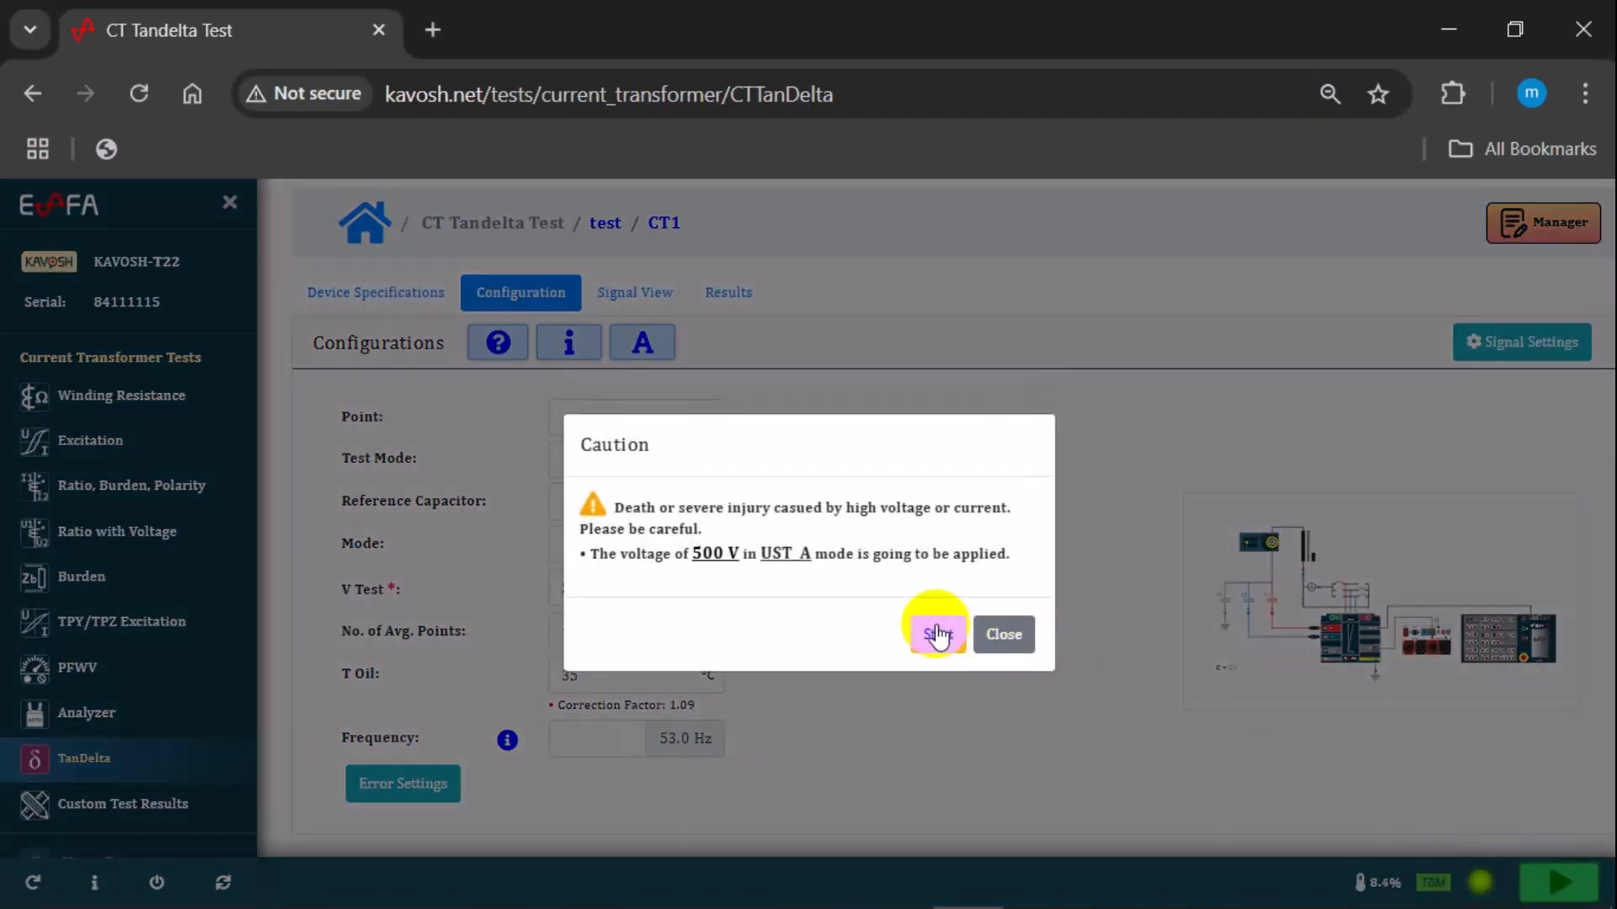
click(938, 634)
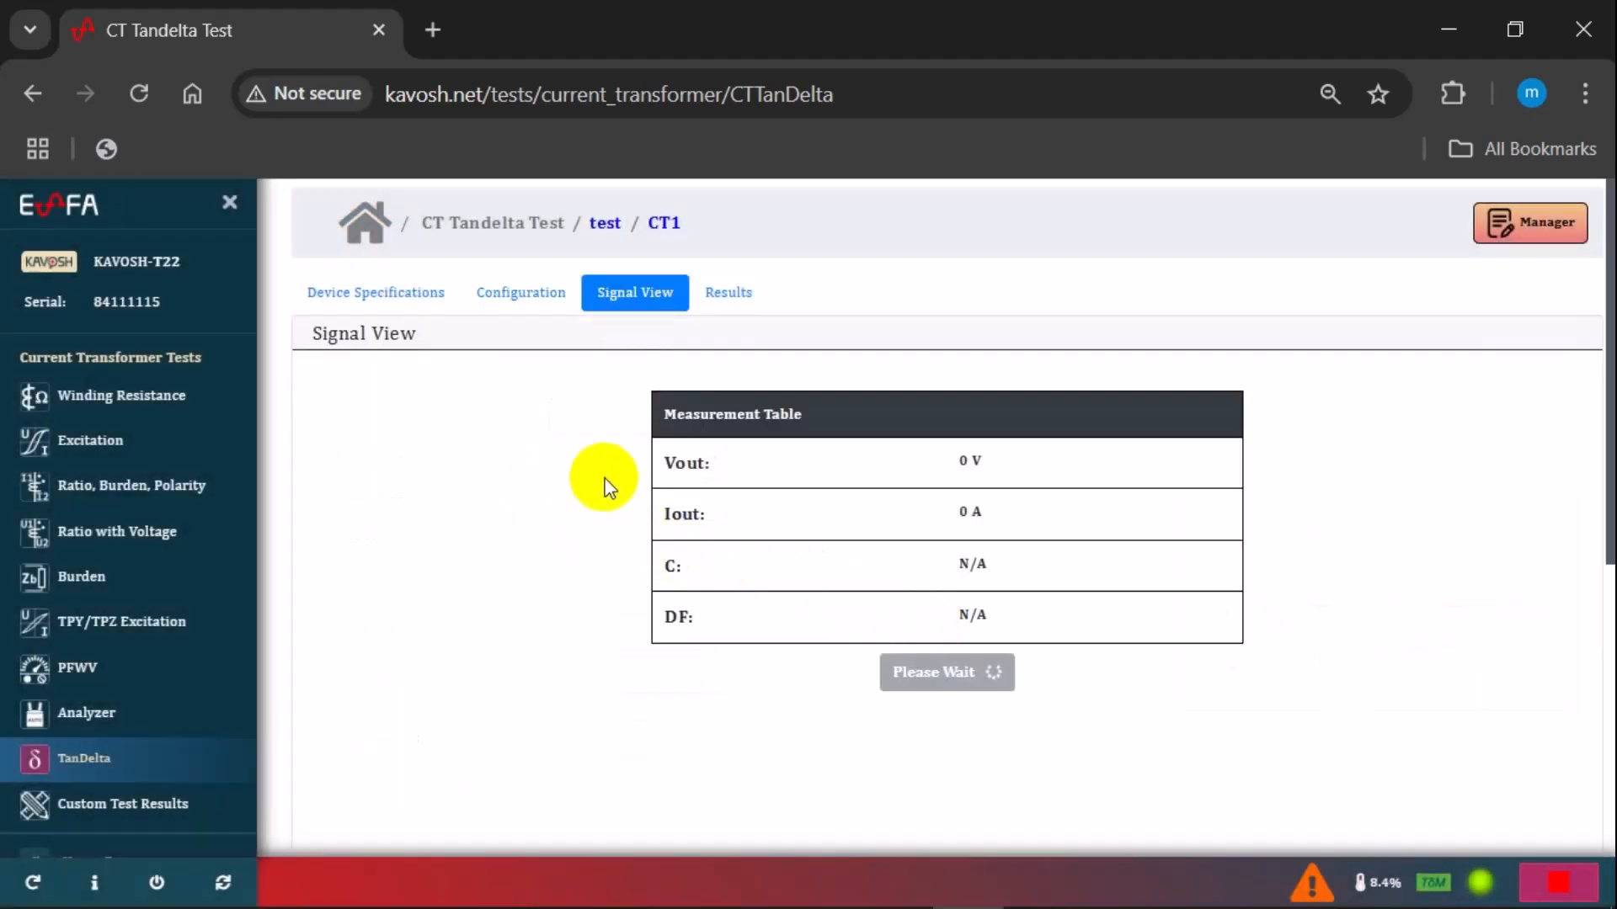
double_click(683, 515)
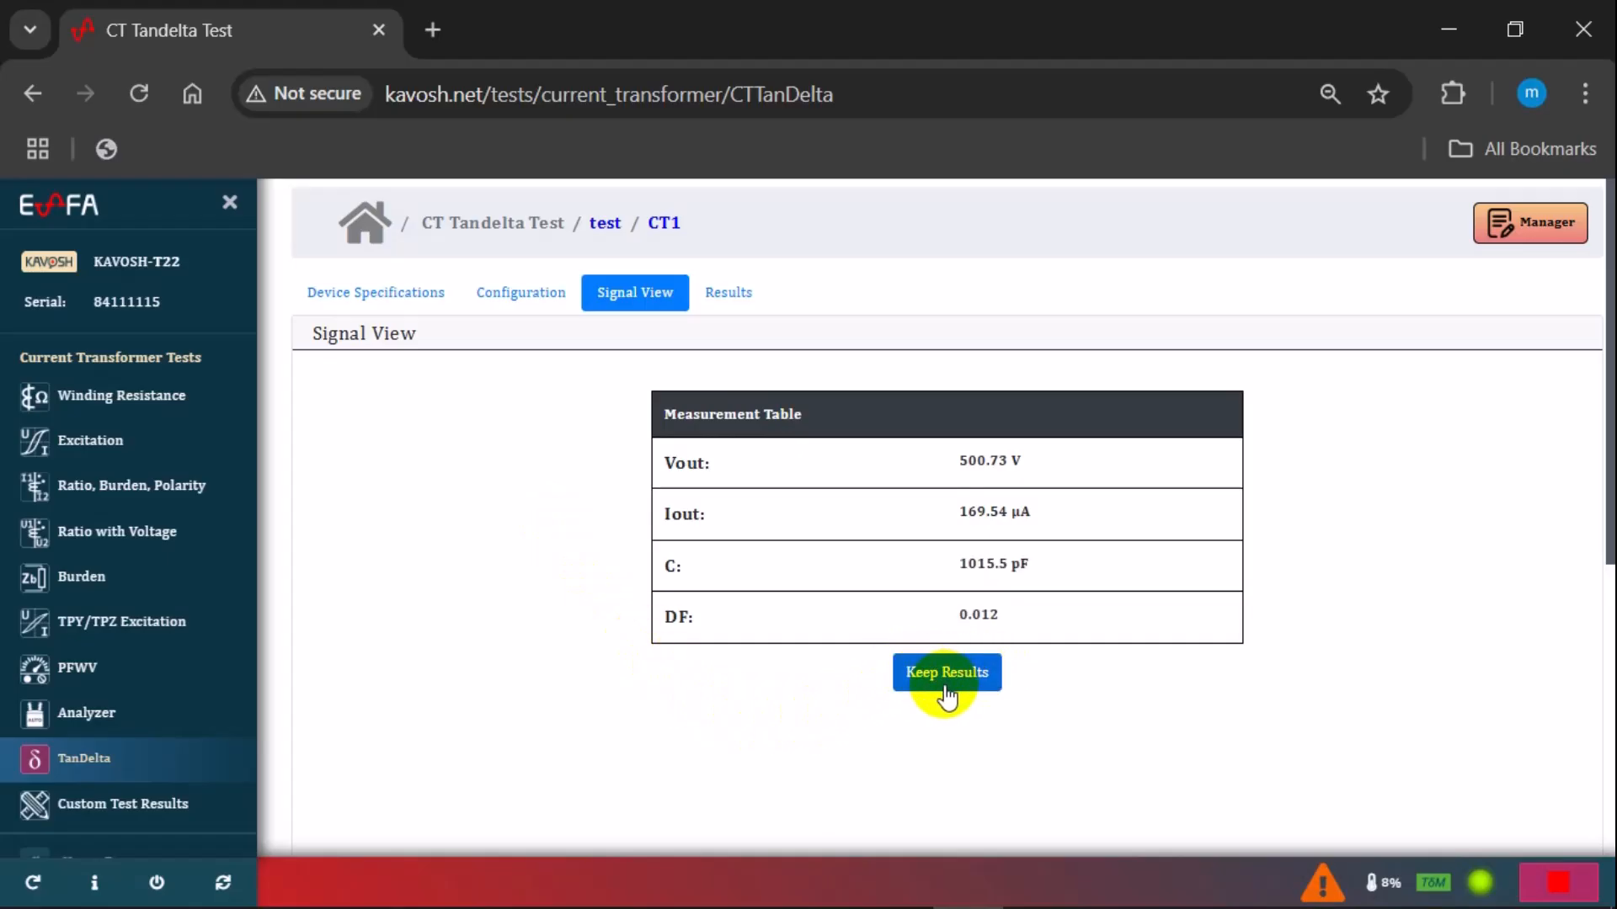
click(946, 672)
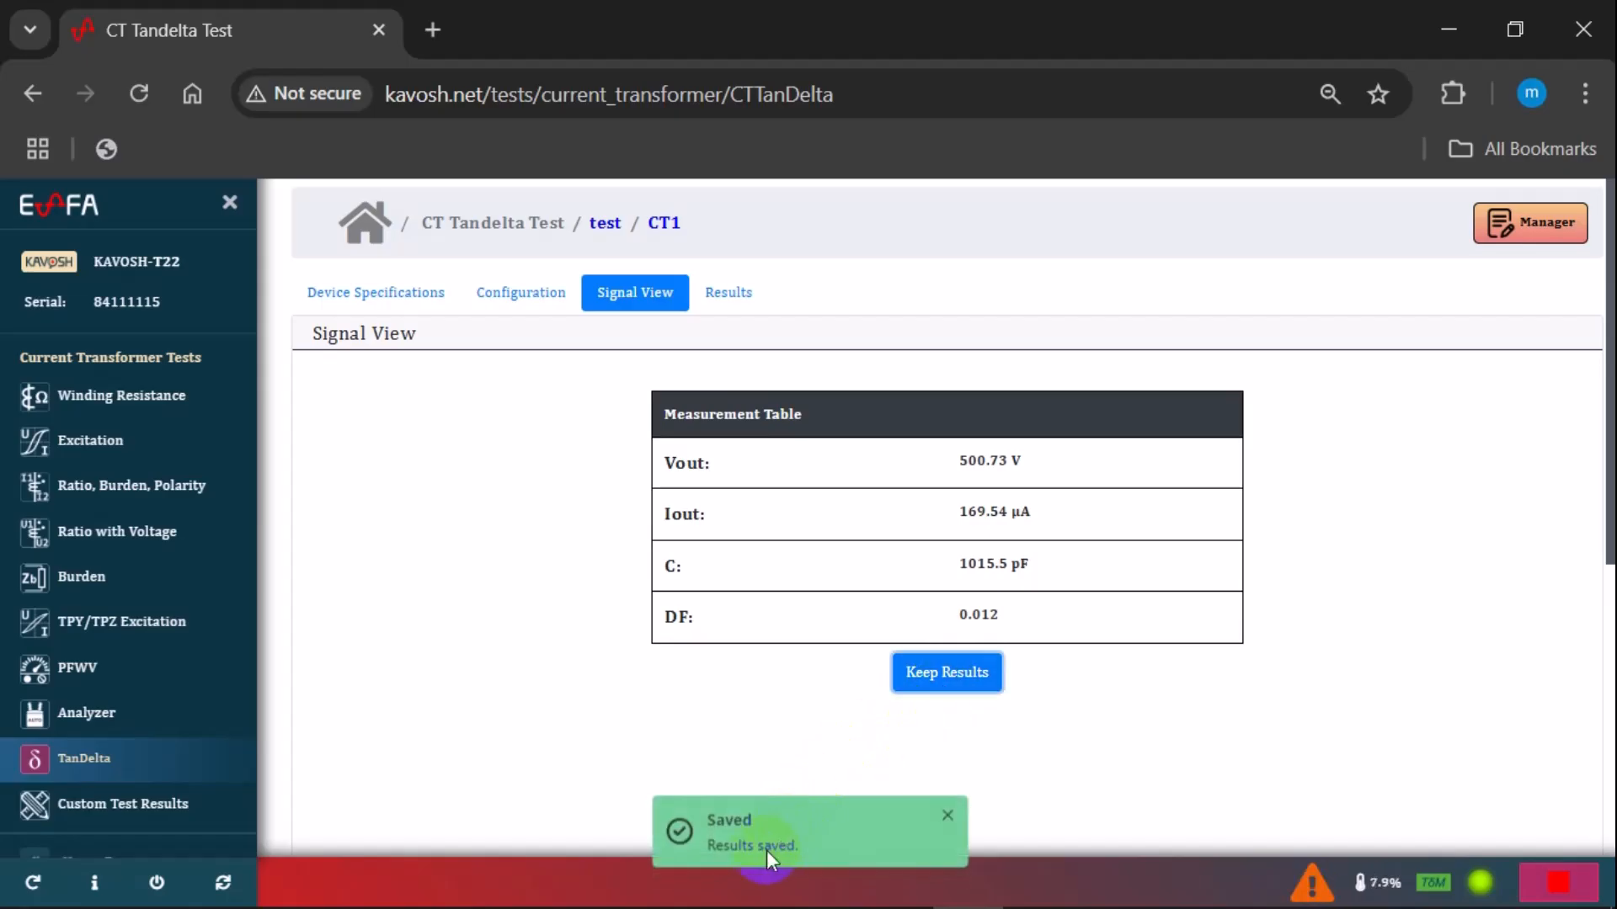
mouse_move(1420, 845)
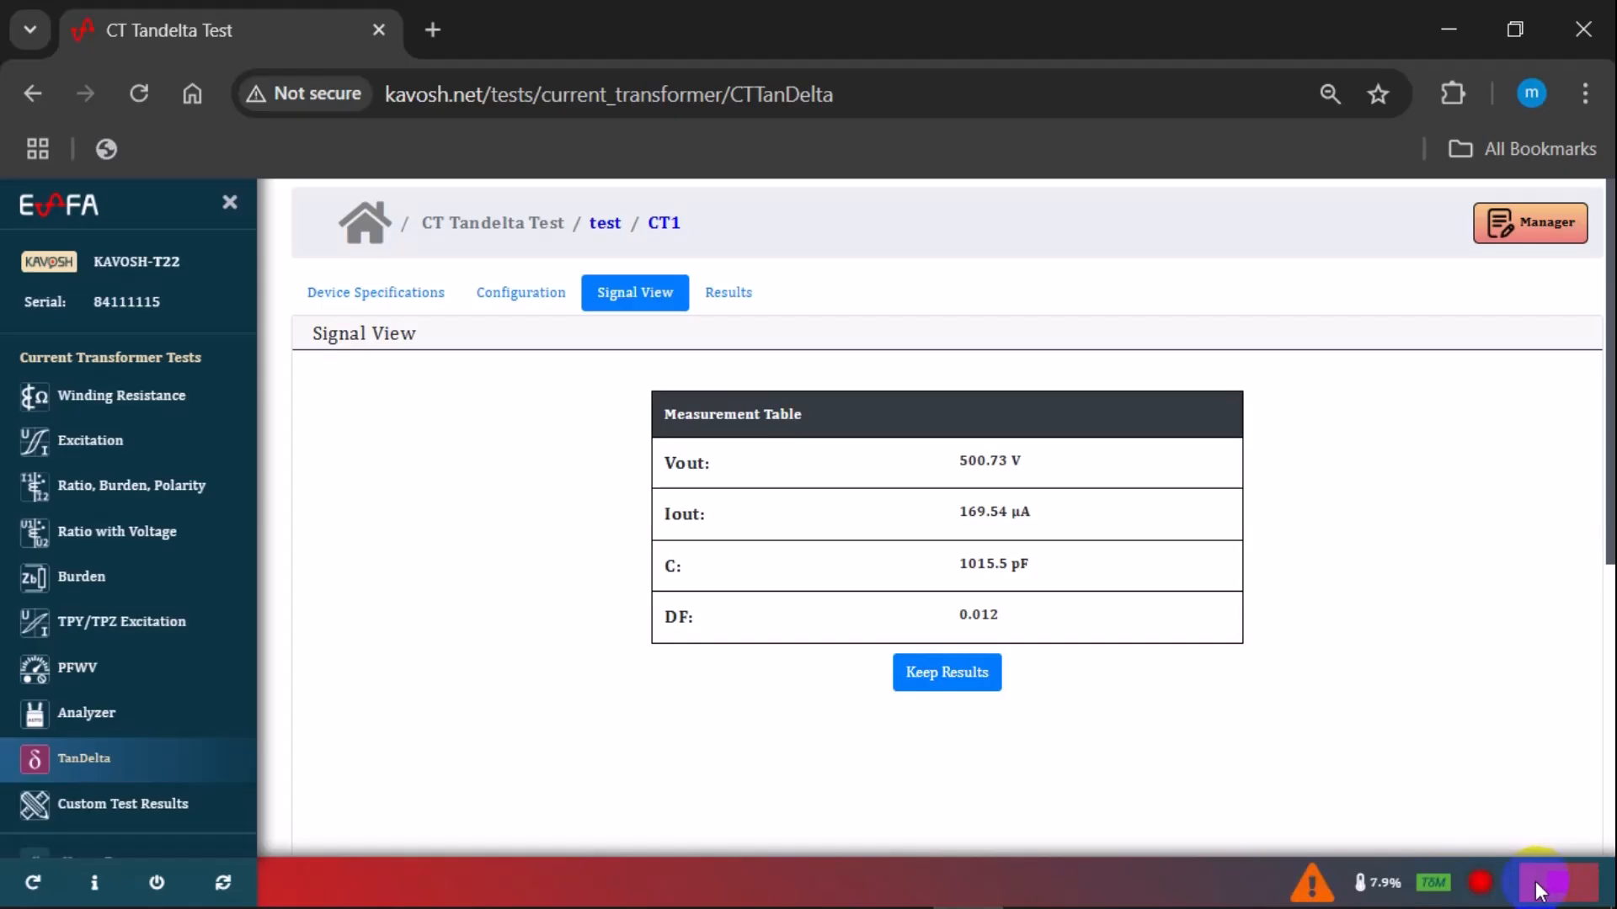
Stop the test and tick the saved row in Results, showing corrected DF 0.013%
click(947, 672)
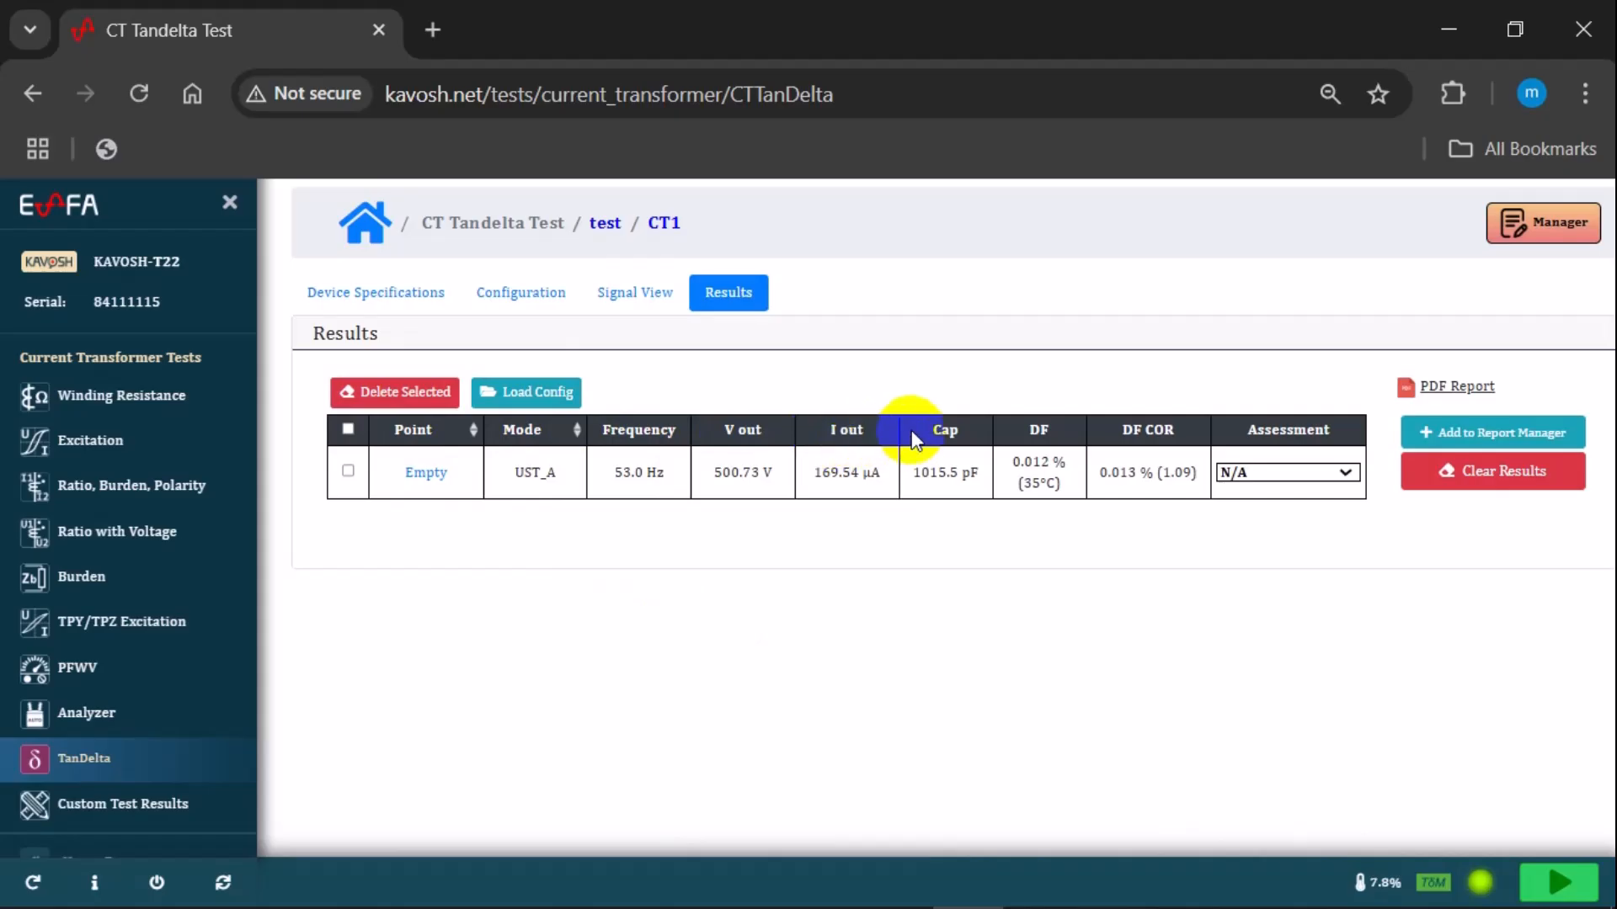
click(347, 429)
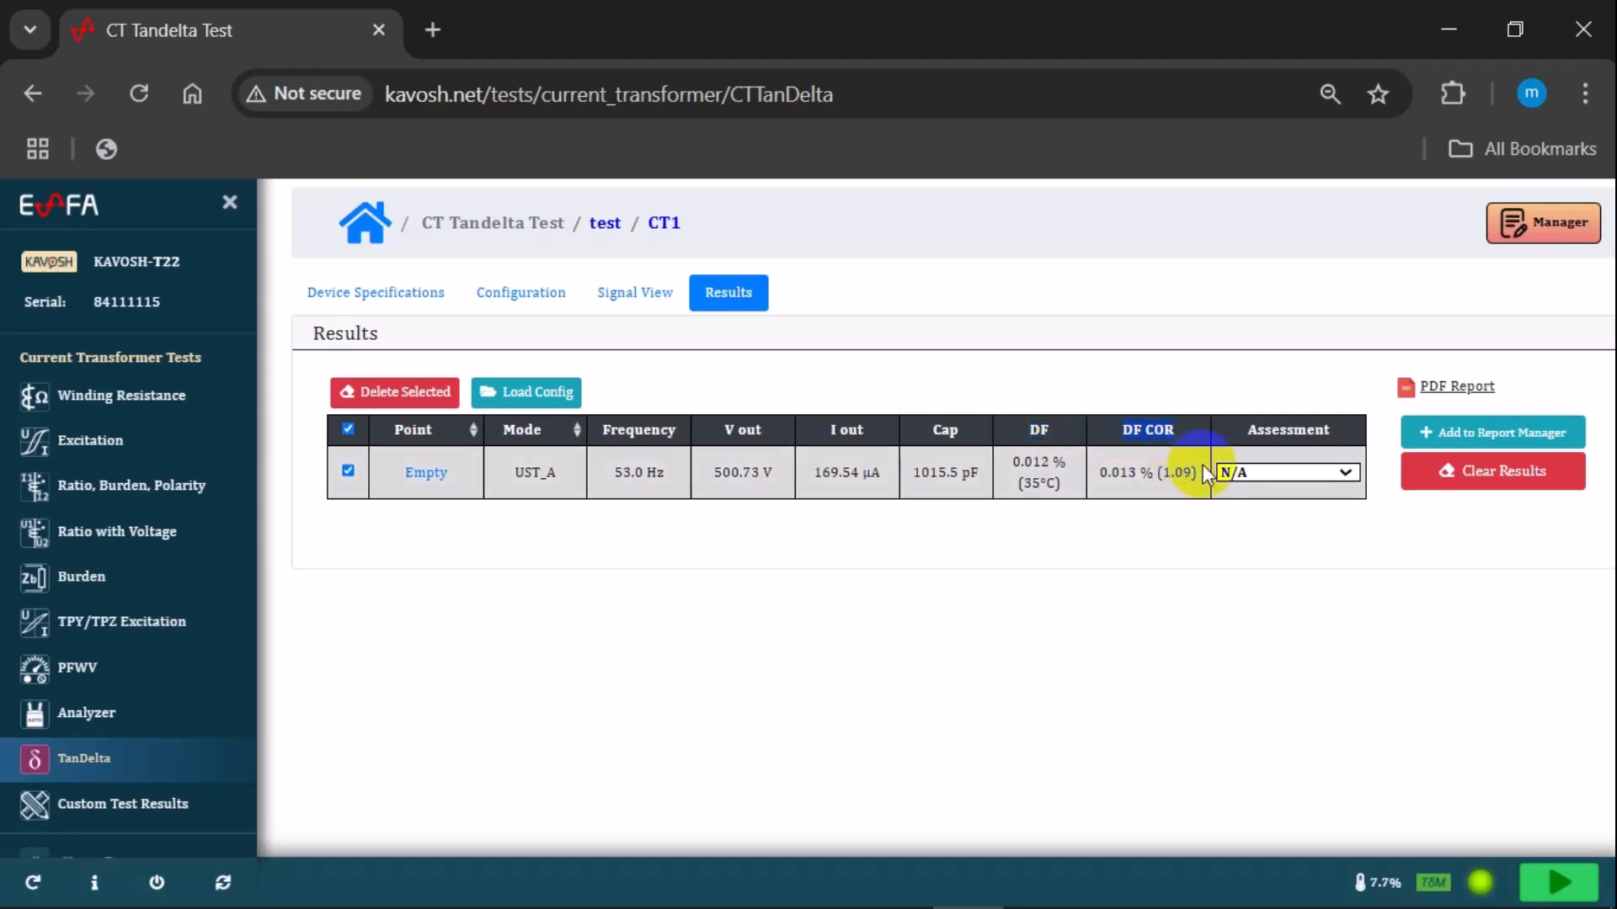
click(347, 471)
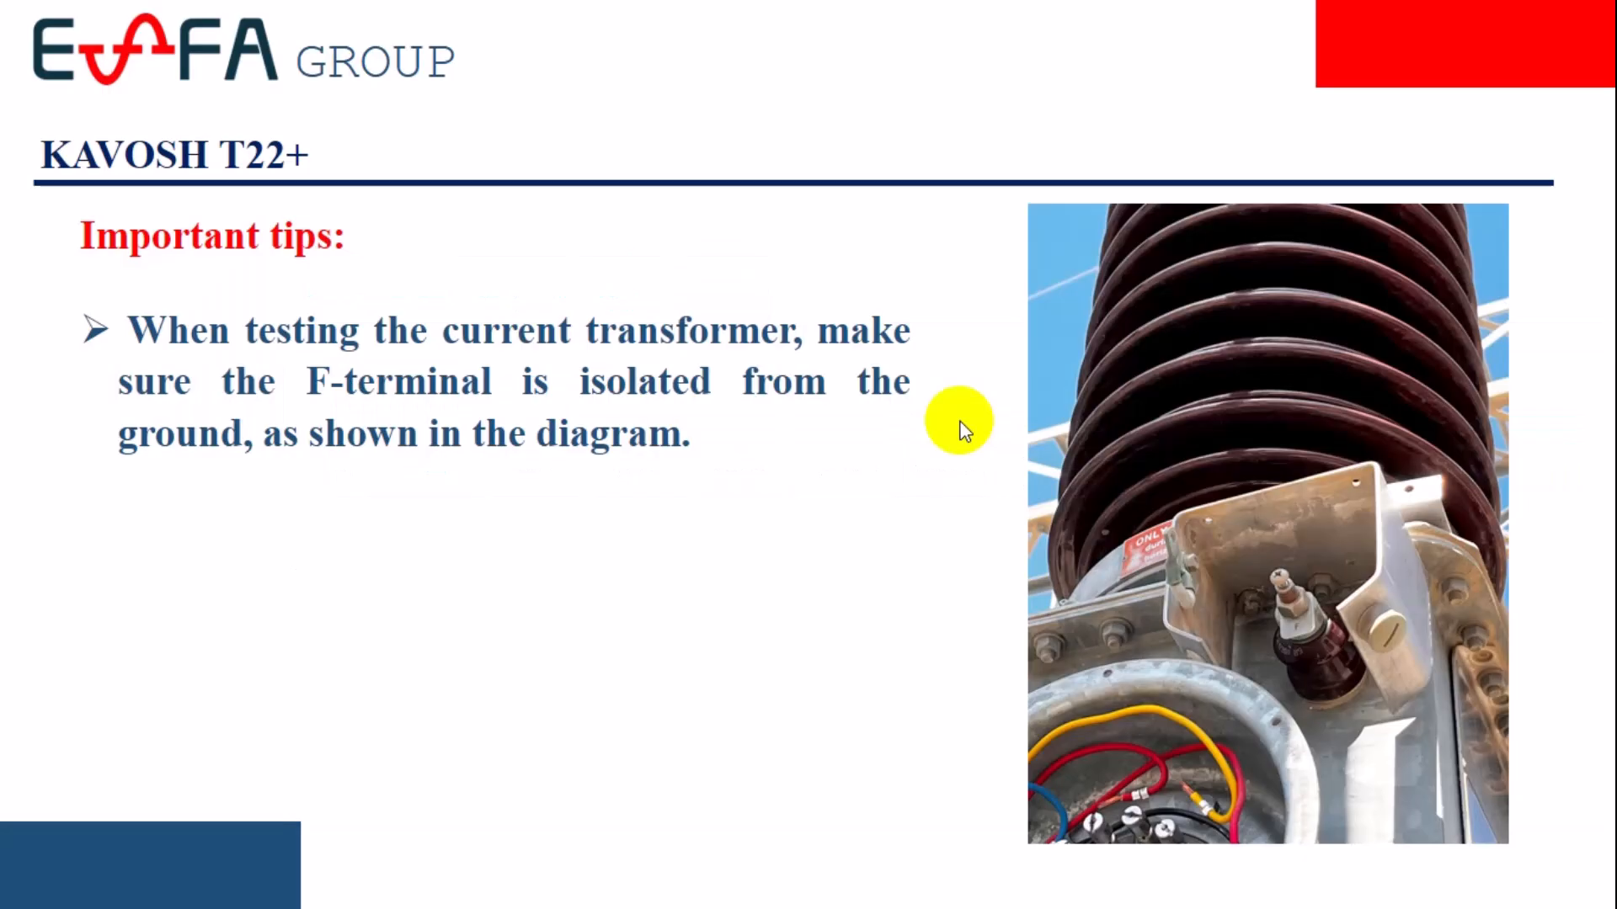
mouse_move(57, 318)
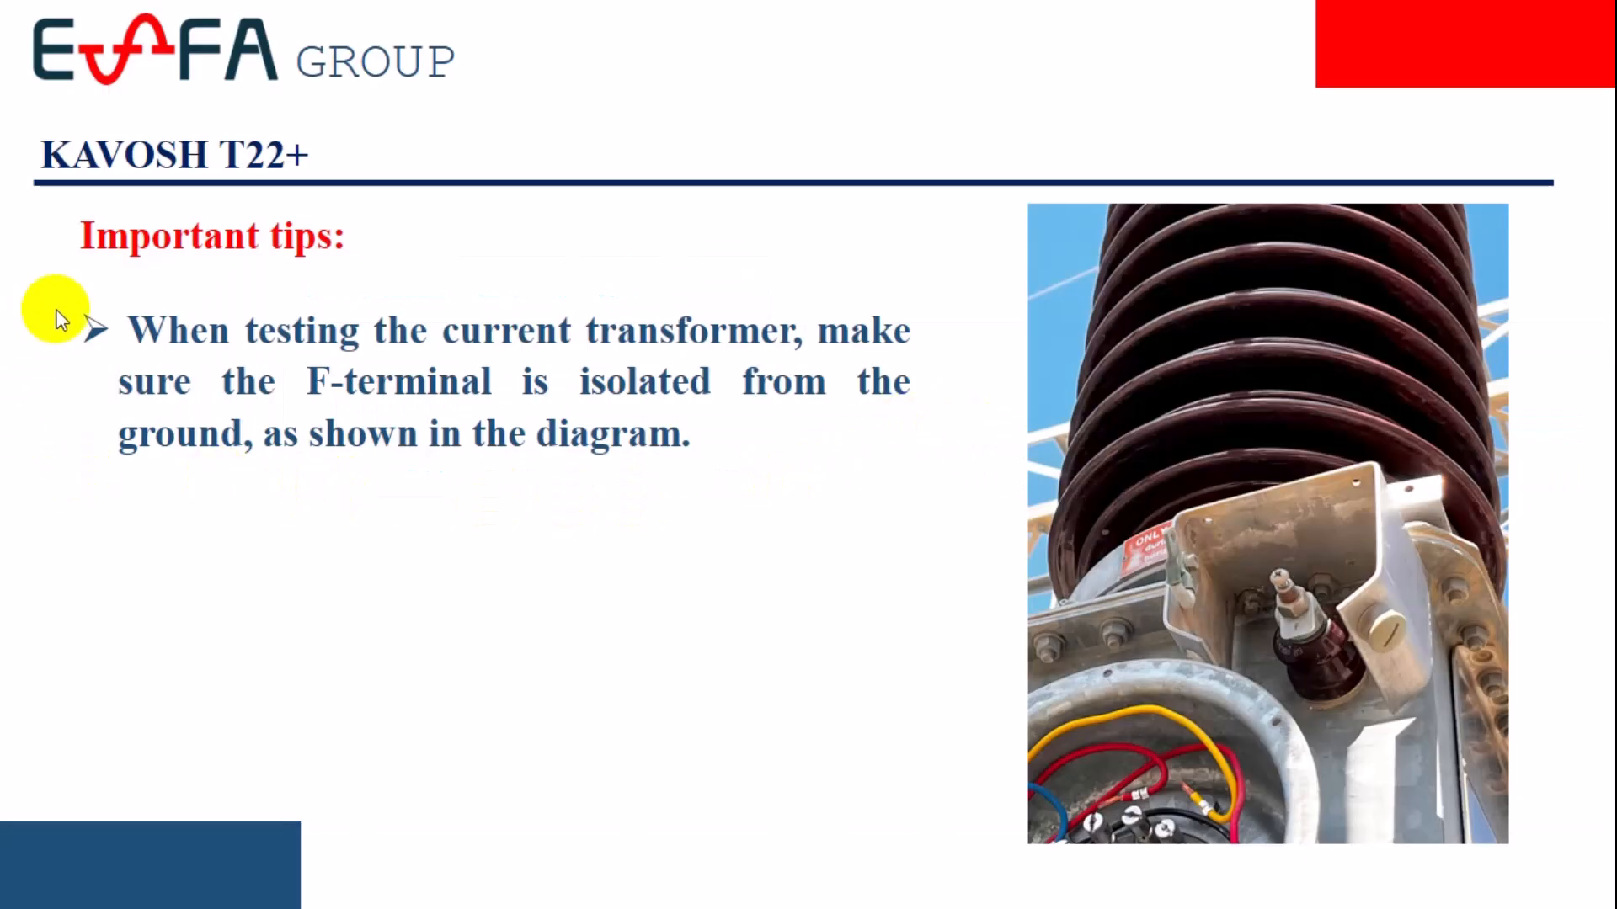
mouse_move(941, 442)
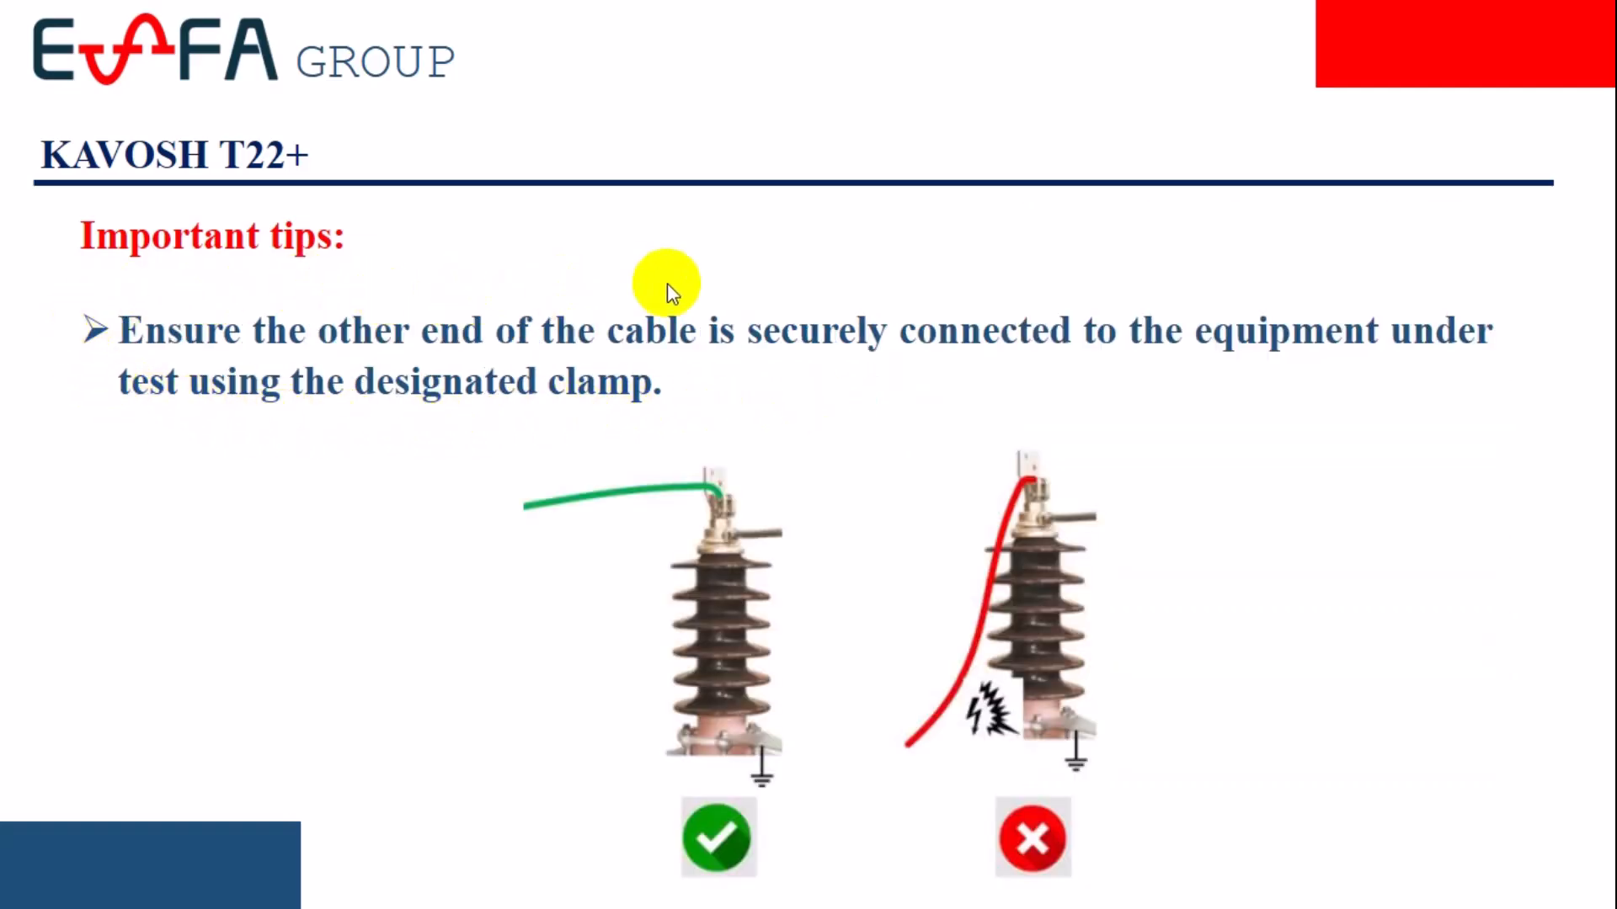
mouse_move(563, 602)
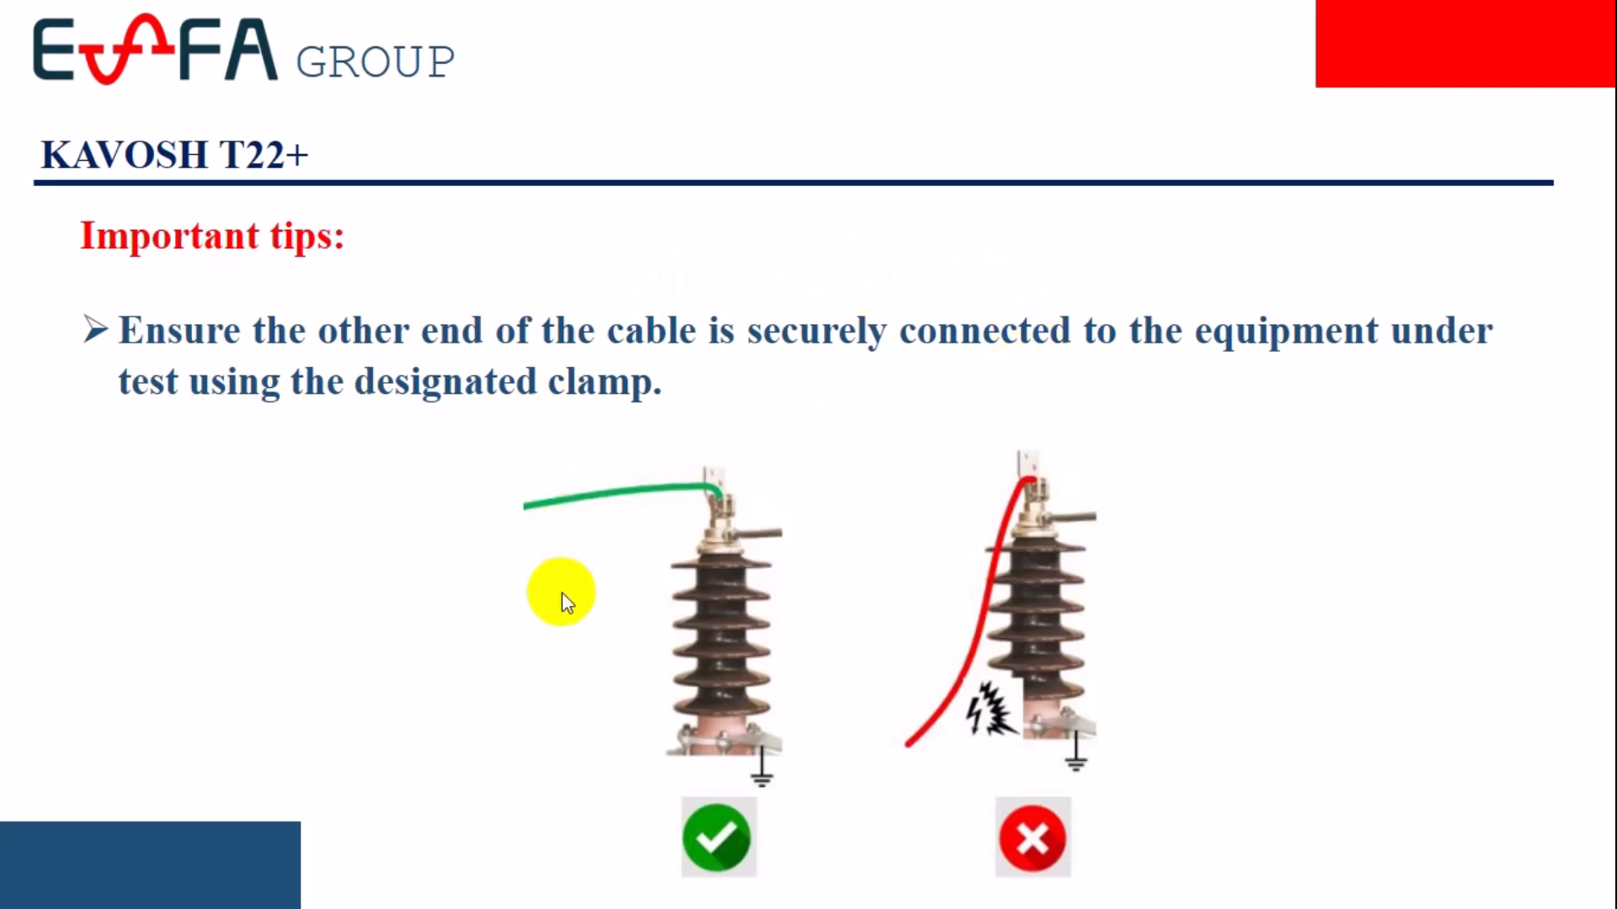